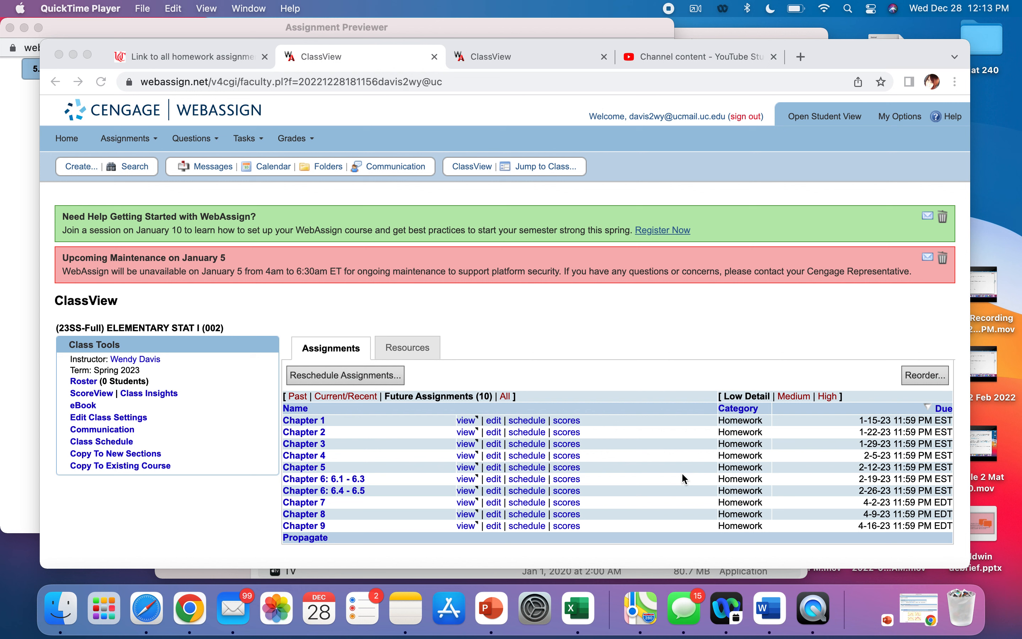
{"action": "mouse_move", "coordinate": [473, 482]}
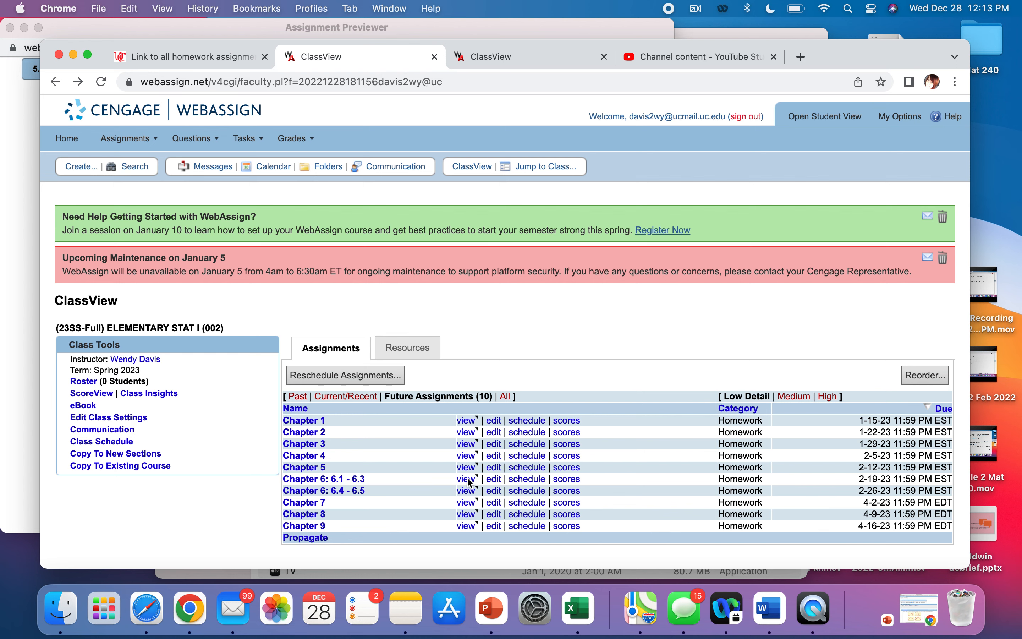
Step: Open the Assignment Previewer for the Chapter 6: 6.1–6.3 homework
{"action": "left_click", "coordinate": [466, 478]}
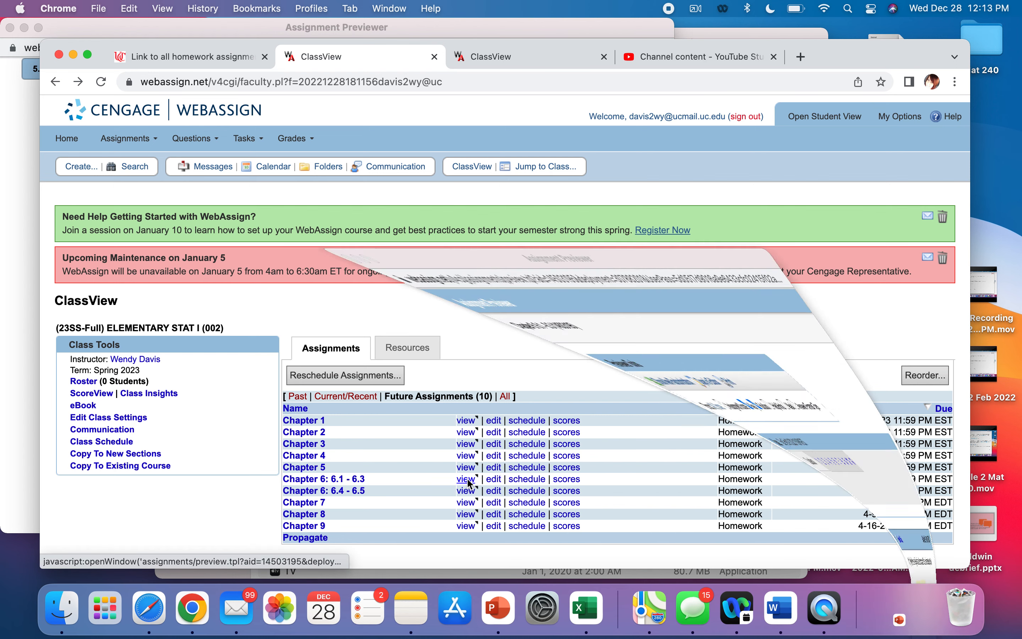
{"action": "left_click", "coordinate": [465, 478]}
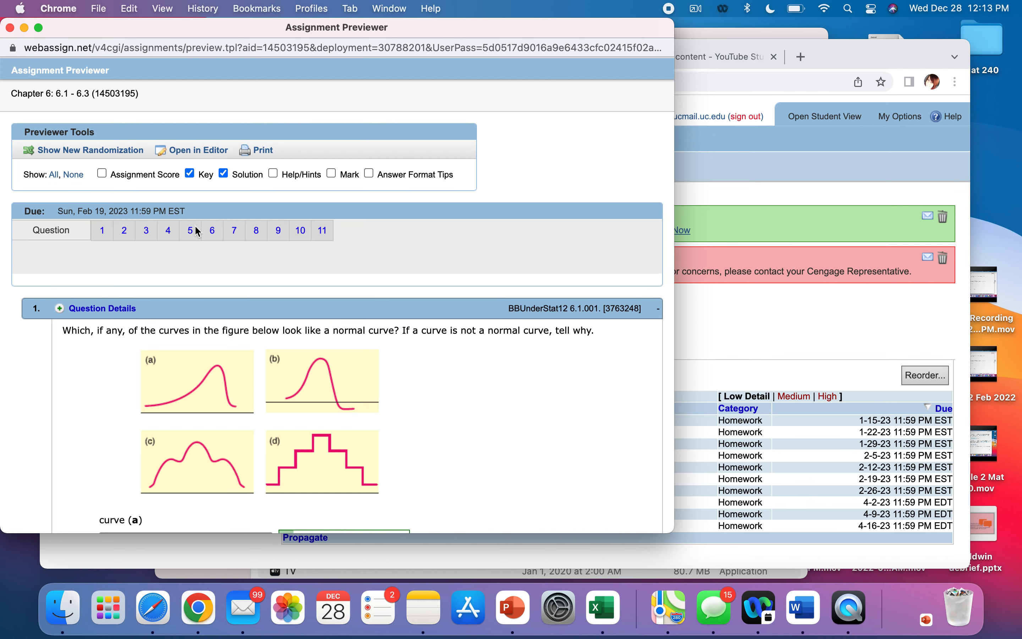
Step: Jump to question 5, the area left of z = −1.44
{"action": "left_click", "coordinate": [190, 230]}
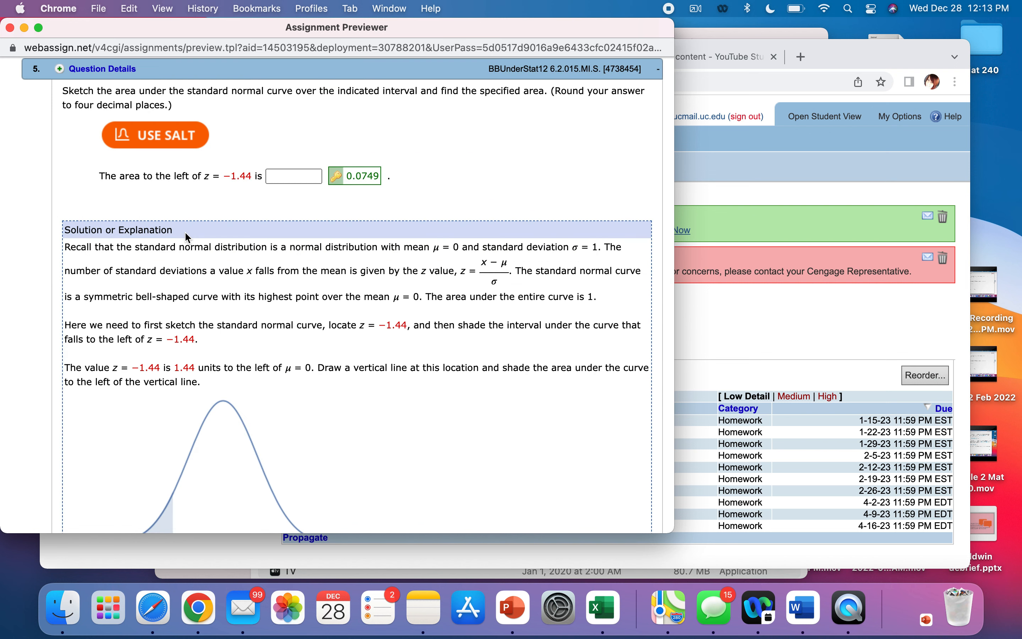
{"action": "mouse_move", "coordinate": [190, 149]}
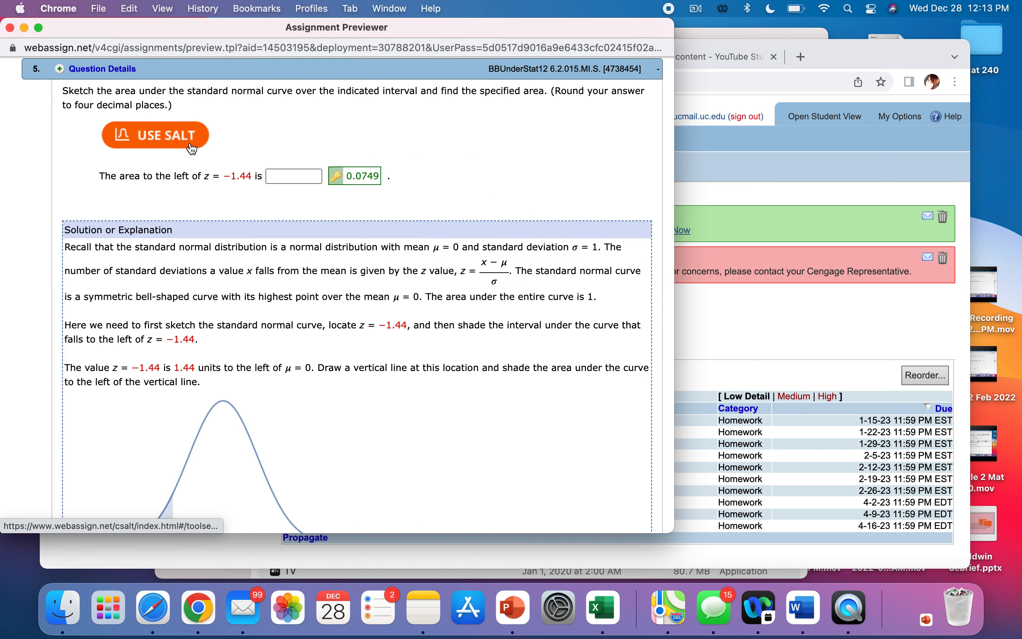
{"action": "mouse_move", "coordinate": [260, 152]}
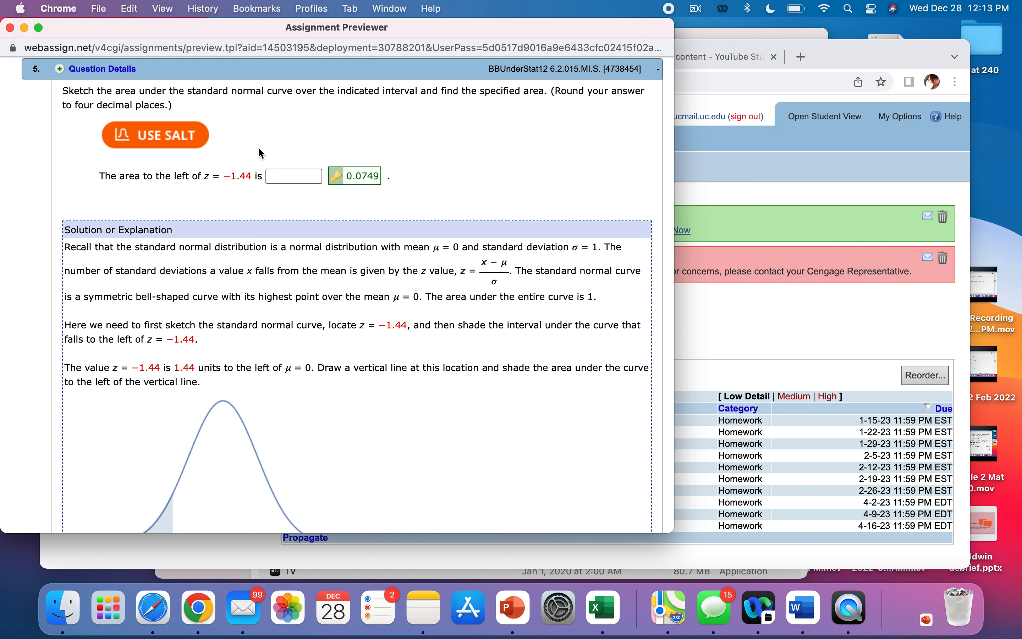
{"action": "mouse_move", "coordinate": [174, 139]}
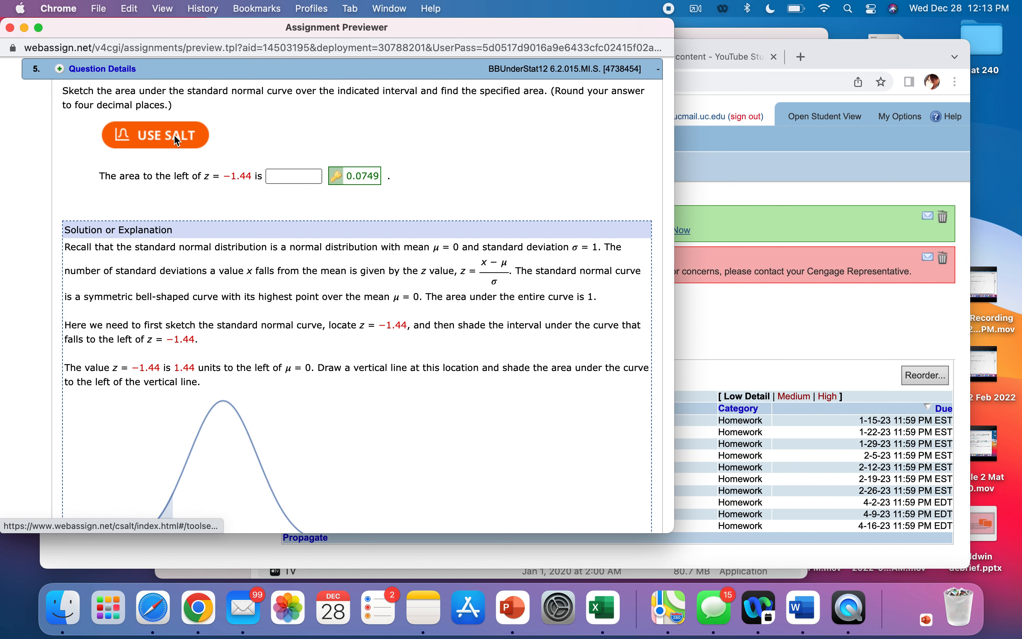
Step: Launch SALT's Distribution Calculators via the USE SALT button
{"action": "left_click", "coordinate": [154, 135]}
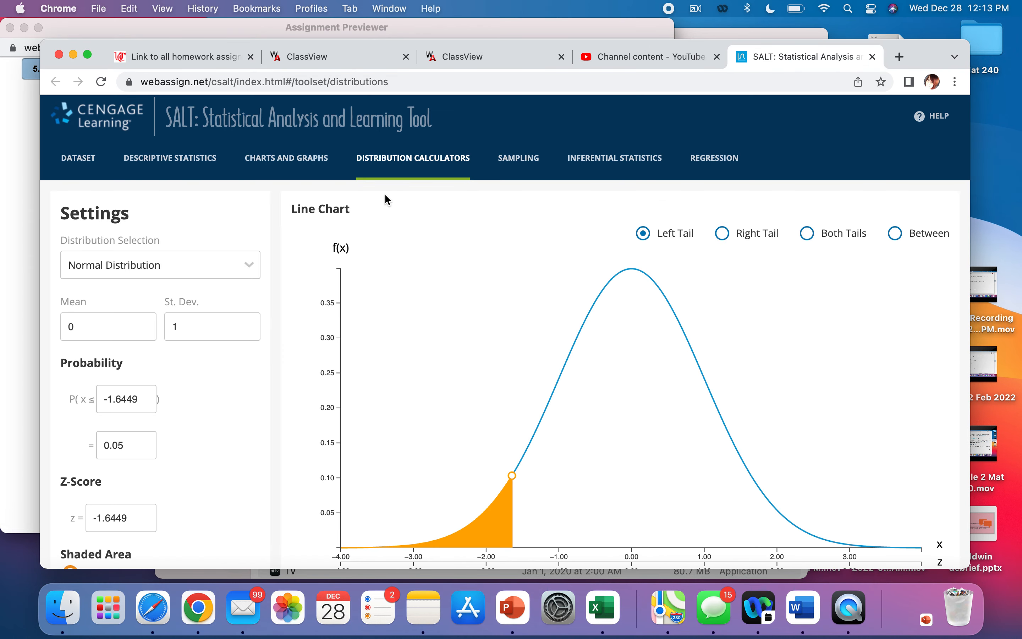
{"action": "mouse_move", "coordinate": [474, 268]}
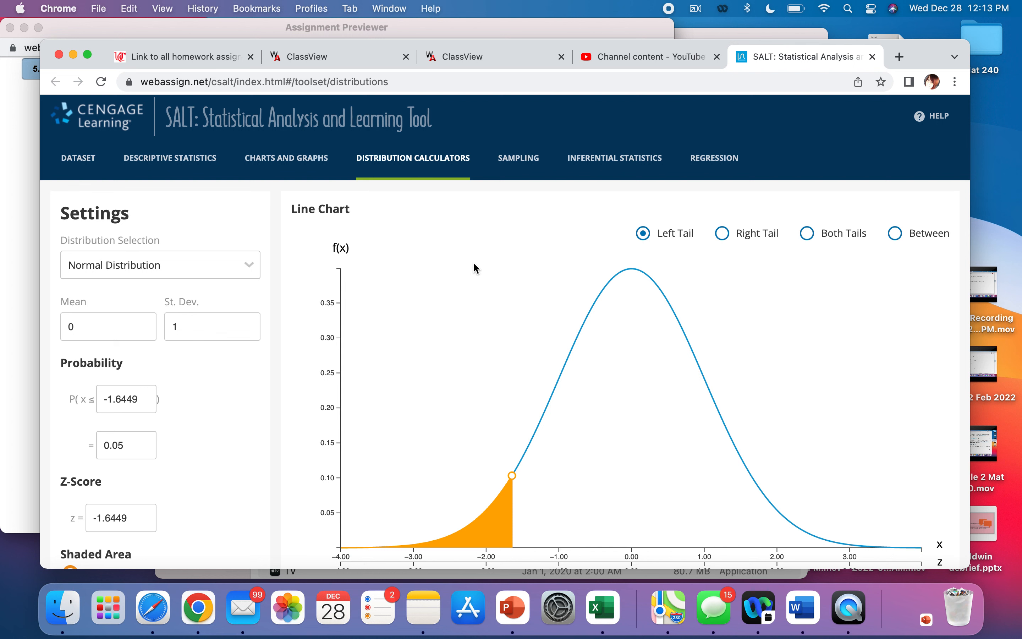
{"action": "mouse_move", "coordinate": [276, 138]}
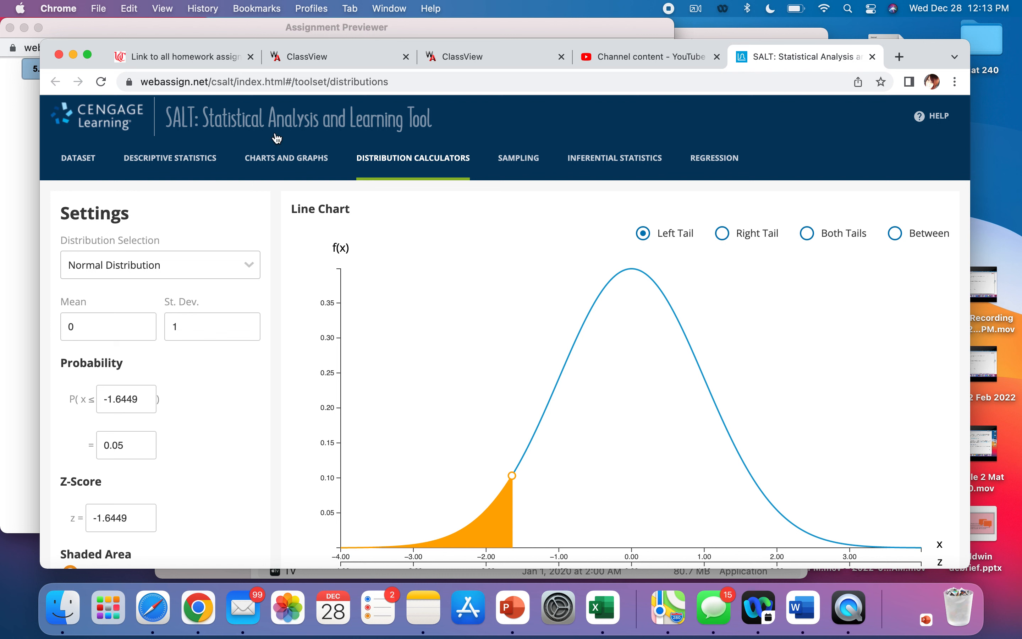
{"action": "mouse_move", "coordinate": [403, 279]}
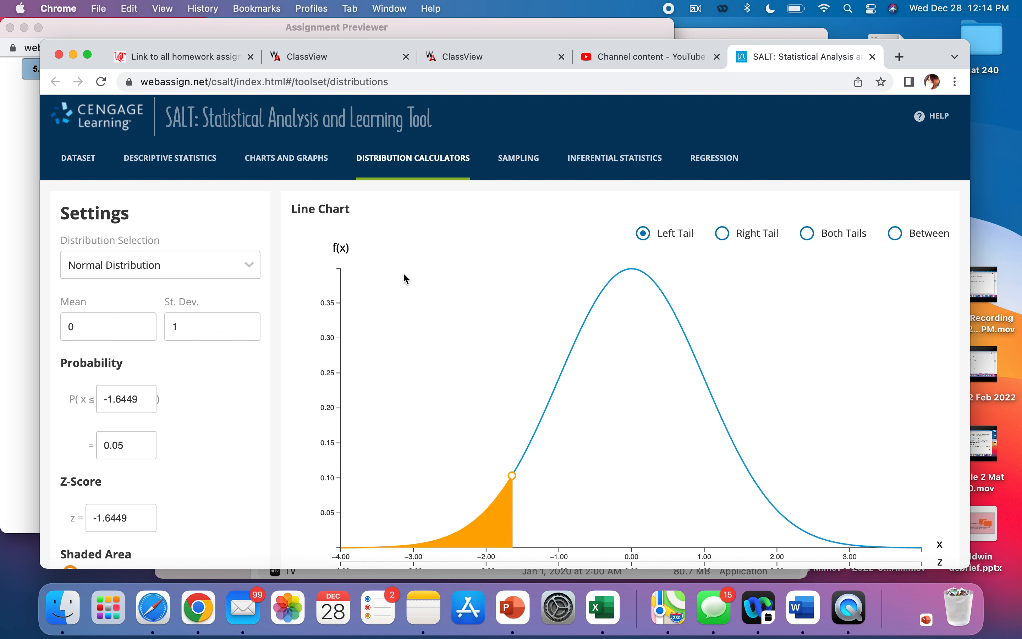
{"action": "mouse_move", "coordinate": [162, 471]}
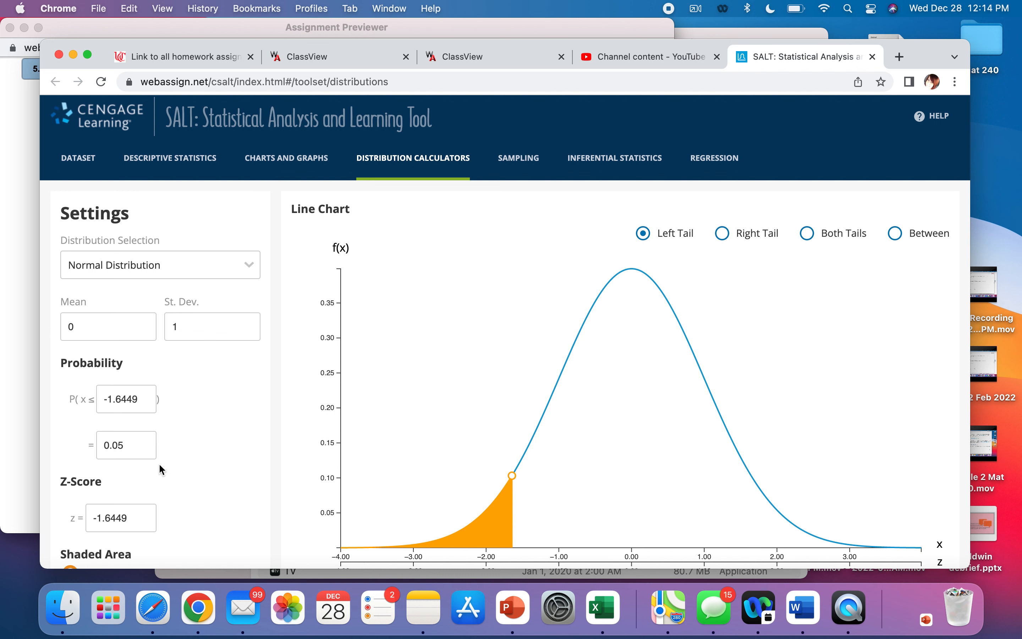
Step: Enter z = −1.41 so the left-tail probability reads 0.07927
{"action": "left_click", "coordinate": [114, 518]}
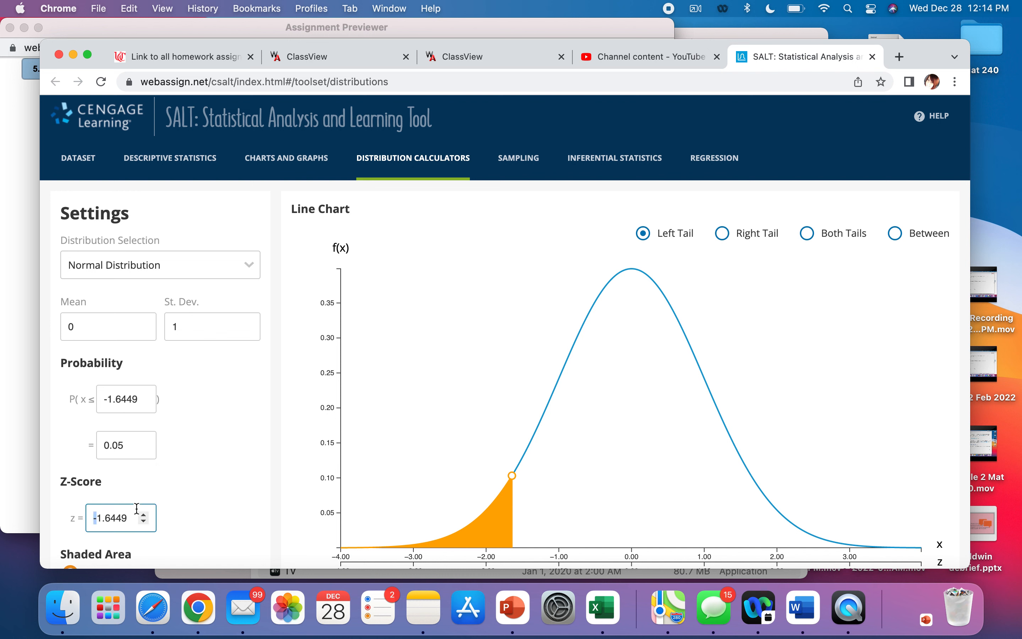
{"action": "type", "text": "1.6449"}
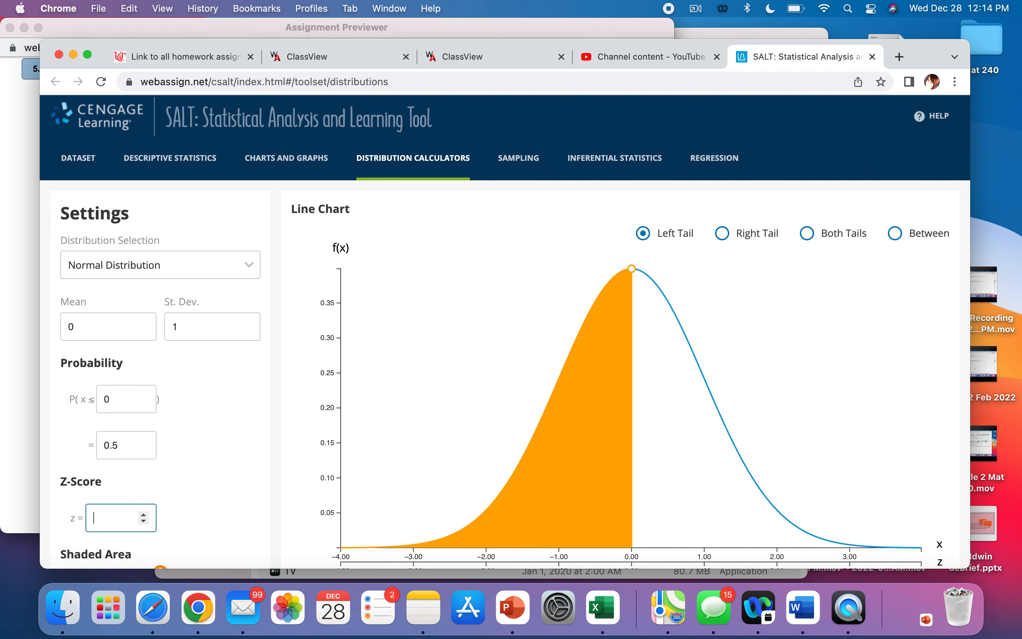
{"action": "type", "text": "-"}
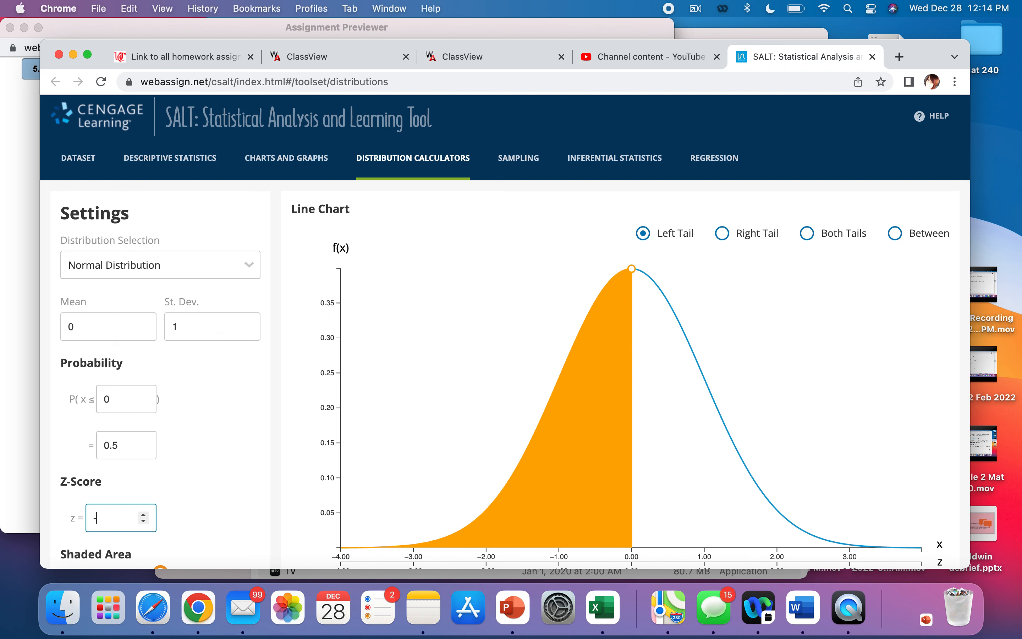
{"action": "type", "text": "-1.41"}
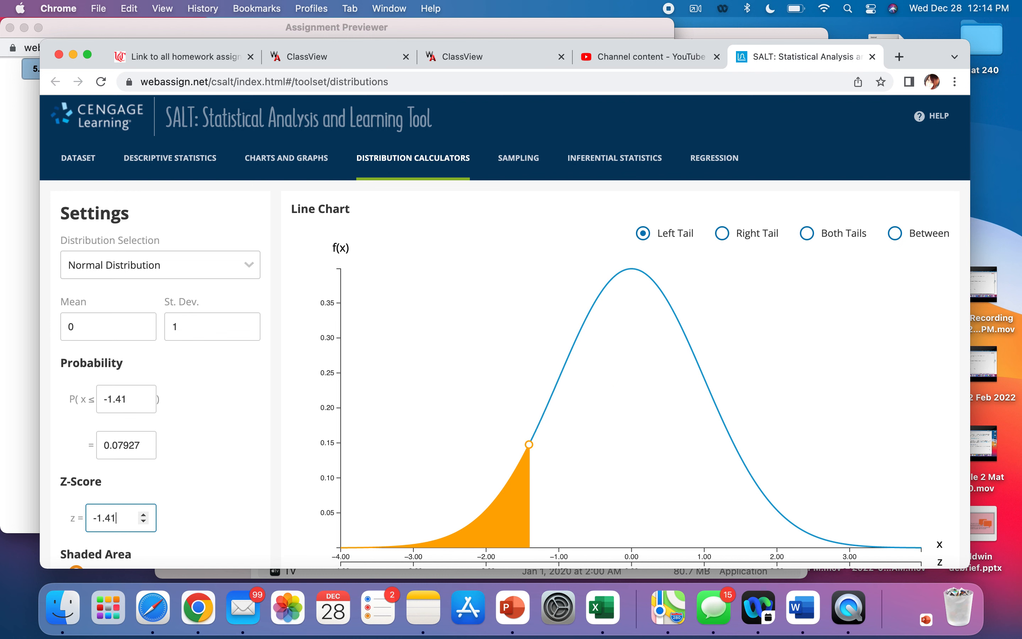
{"action": "mouse_move", "coordinate": [145, 469]}
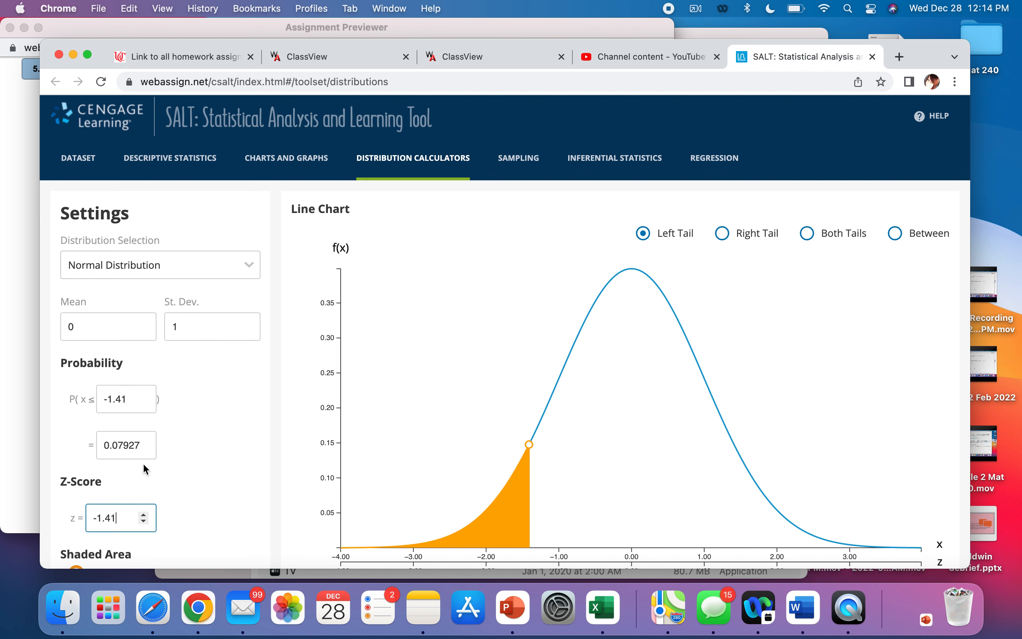
{"action": "mouse_move", "coordinate": [189, 456]}
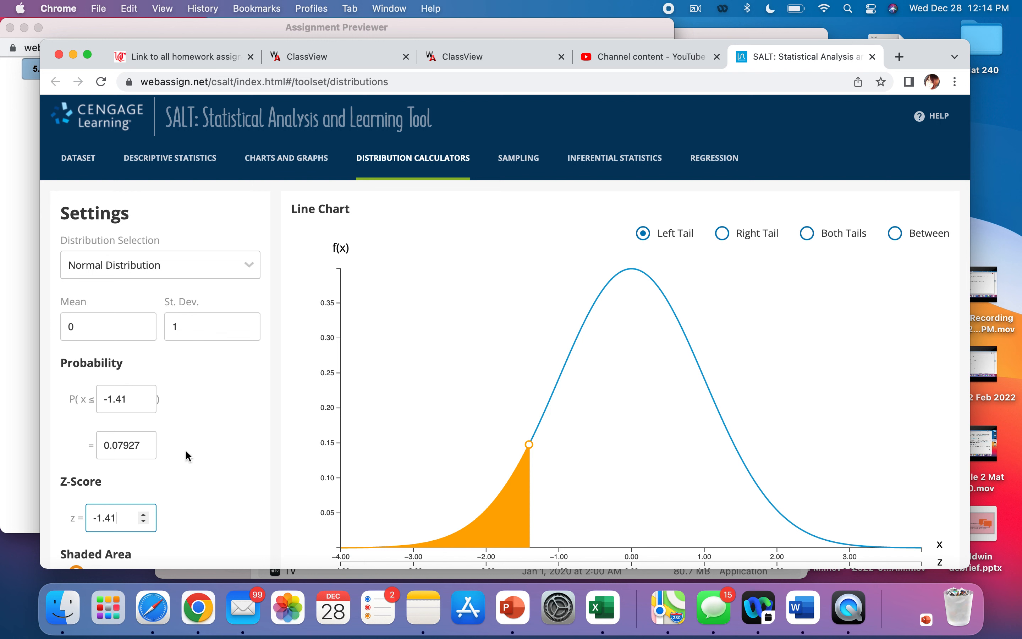
{"action": "mouse_move", "coordinate": [644, 242]}
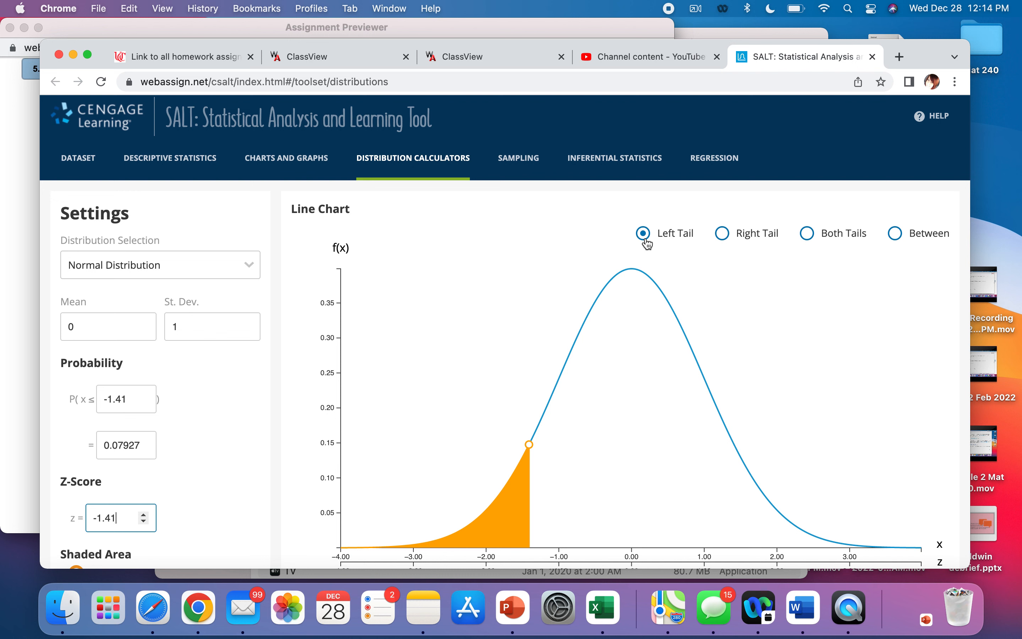
{"action": "mouse_move", "coordinate": [653, 263]}
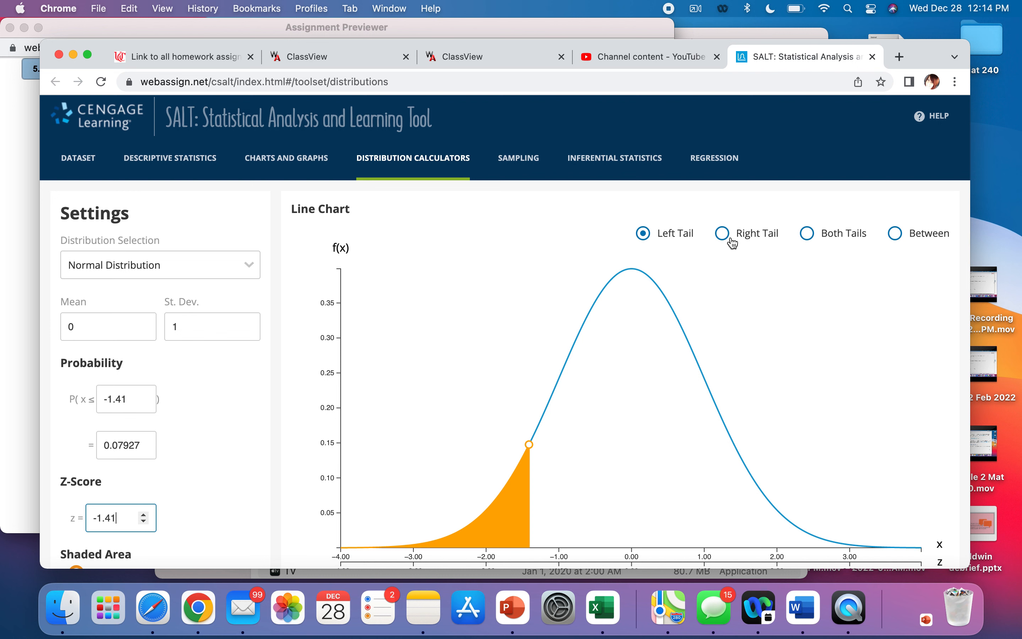
Step: Switch to the right tail above z = 1.41, keeping probability 0.07927
{"action": "left_click", "coordinate": [721, 232]}
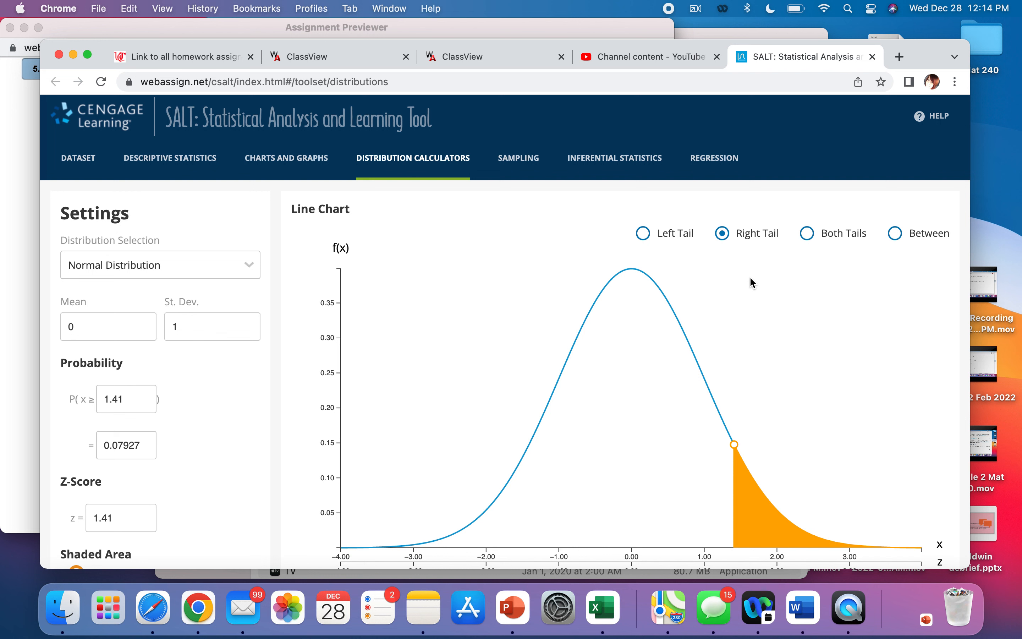
{"action": "mouse_move", "coordinate": [225, 398]}
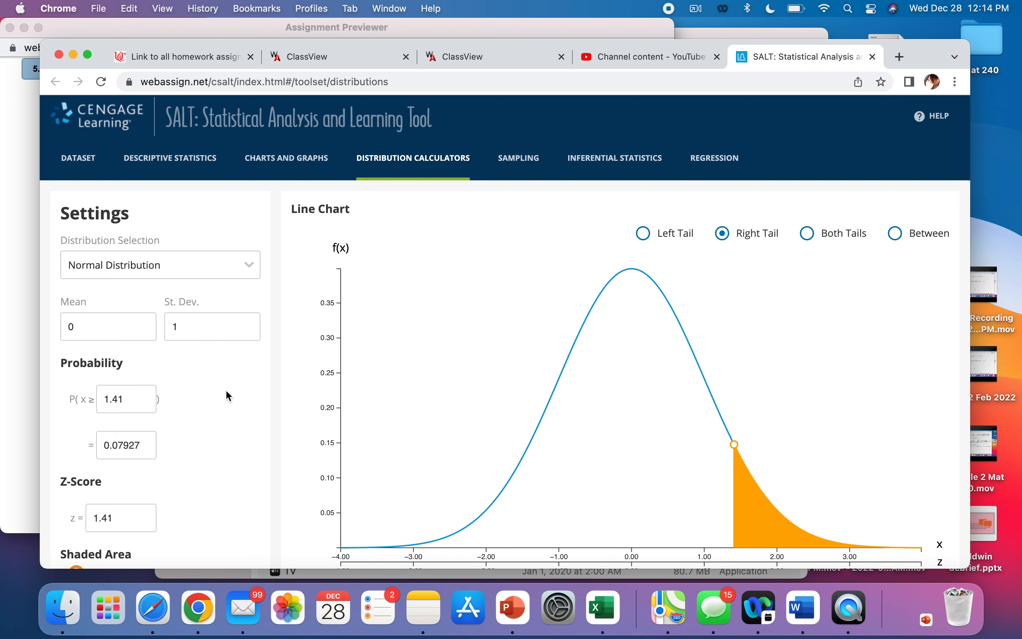
{"action": "mouse_move", "coordinate": [114, 434]}
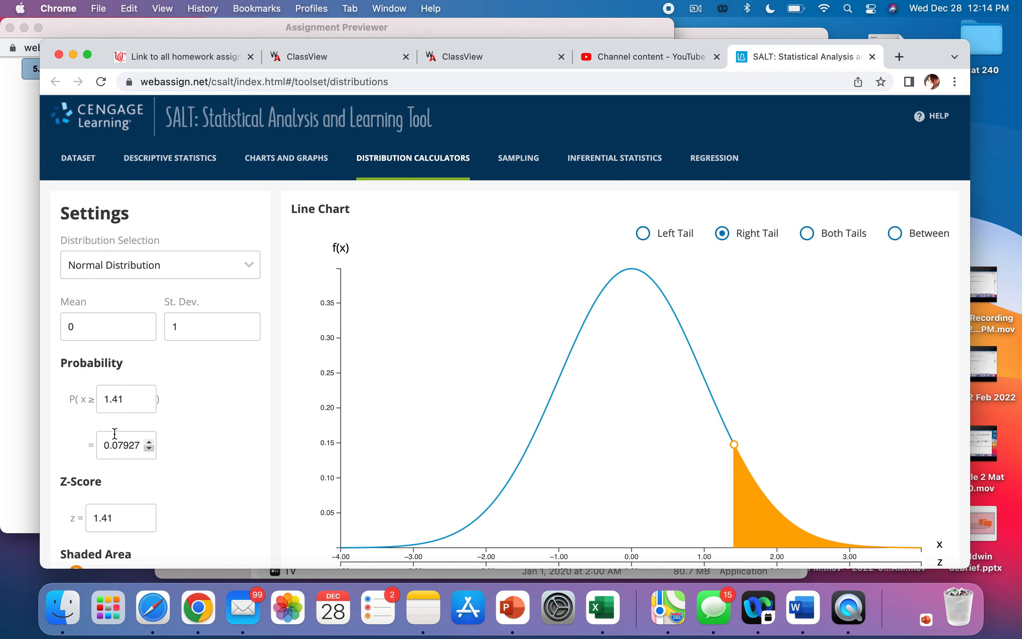
{"action": "mouse_move", "coordinate": [180, 446]}
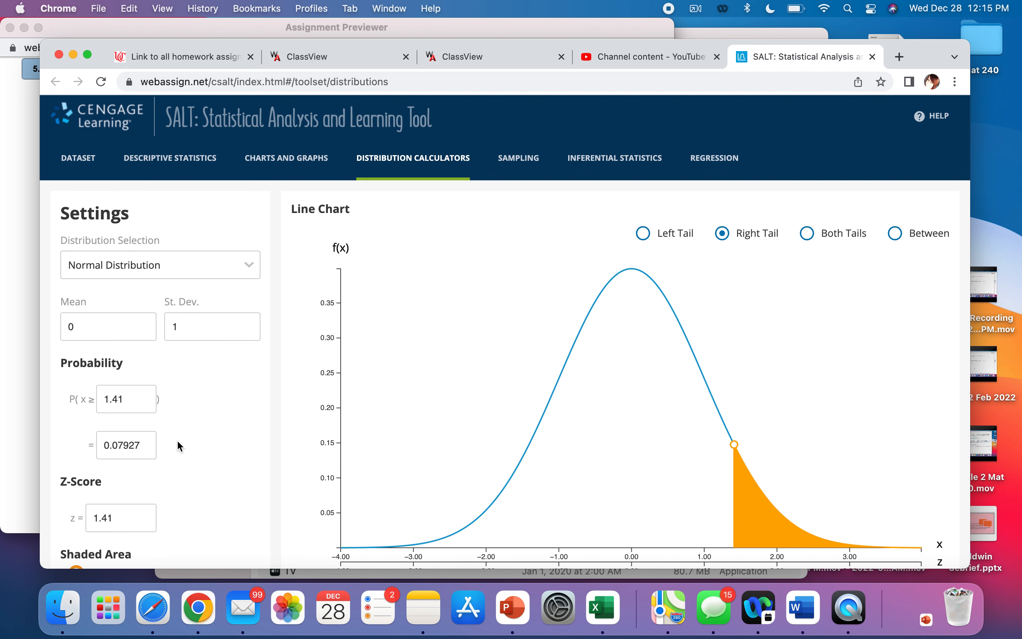
{"action": "mouse_move", "coordinate": [383, 375]}
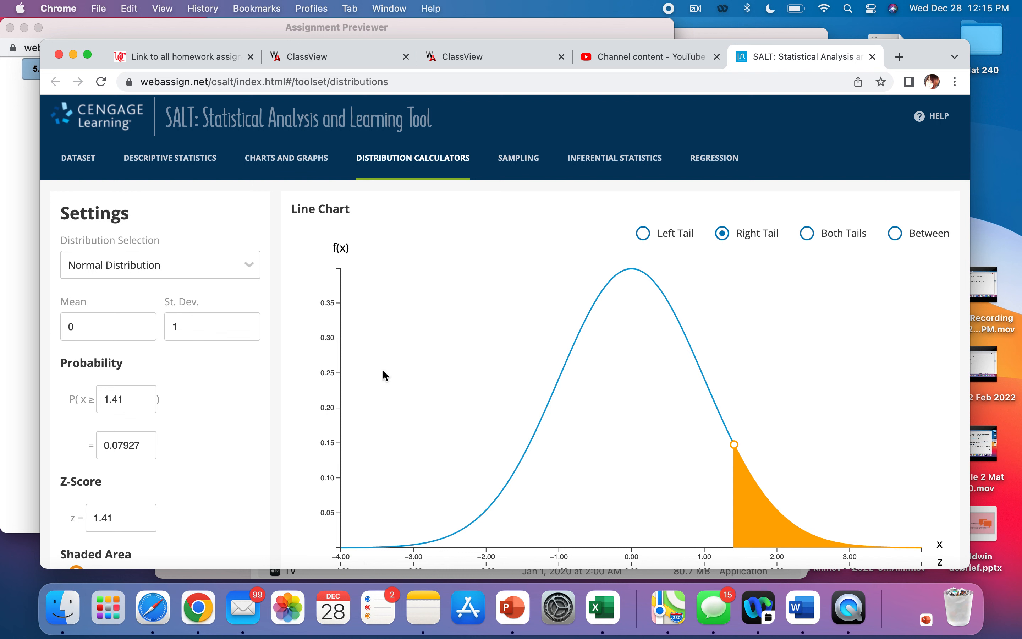
{"action": "mouse_move", "coordinate": [895, 233]}
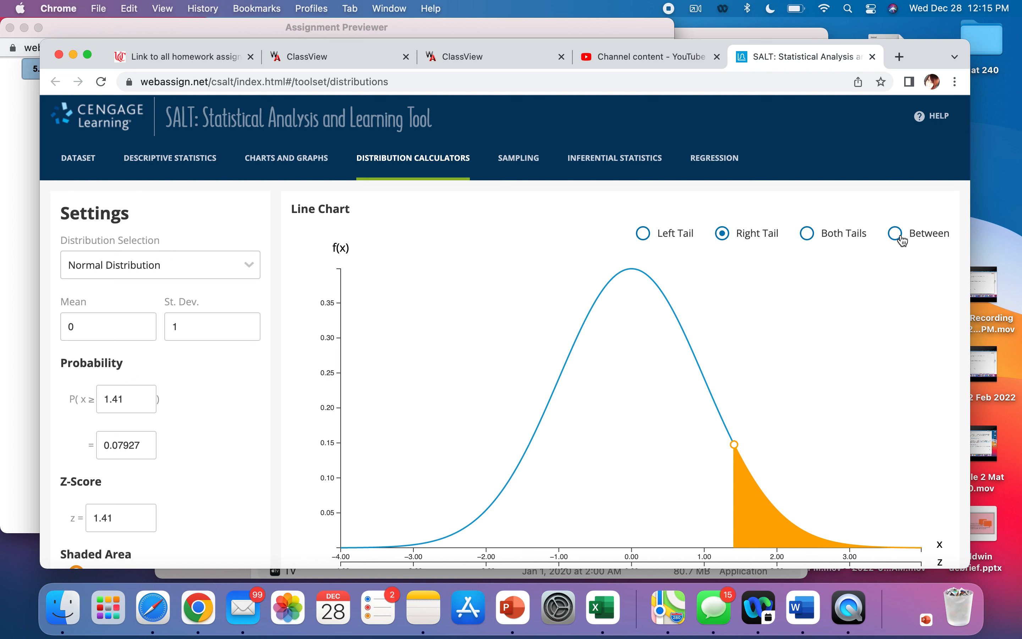
Step: Choose Between with z1 = 0 and z2 = 1.7, giving probability 0.45543
{"action": "left_click", "coordinate": [895, 233]}
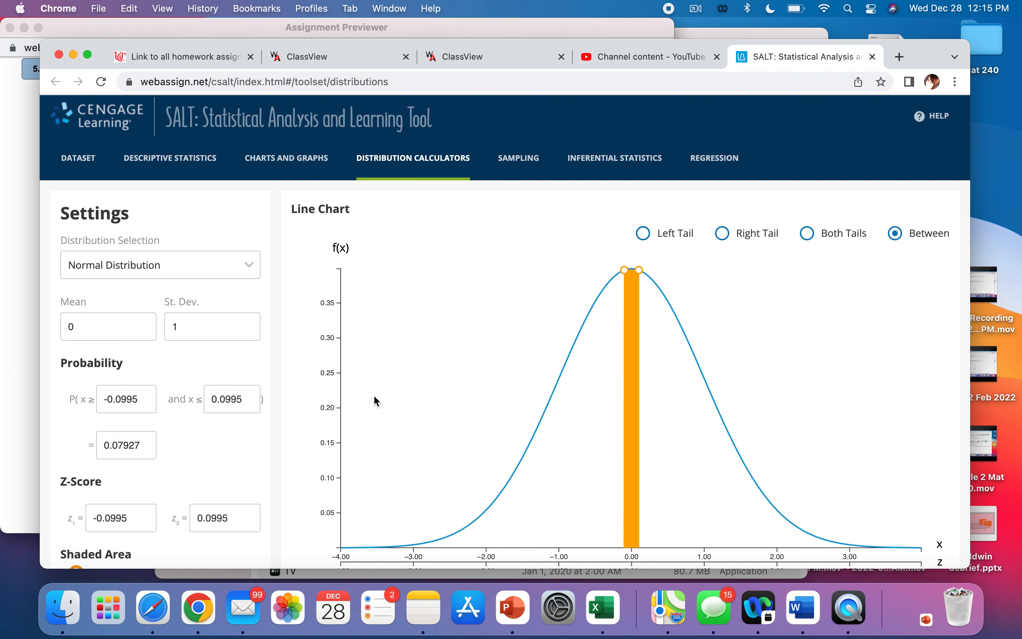
{"action": "left_click", "coordinate": [149, 403]}
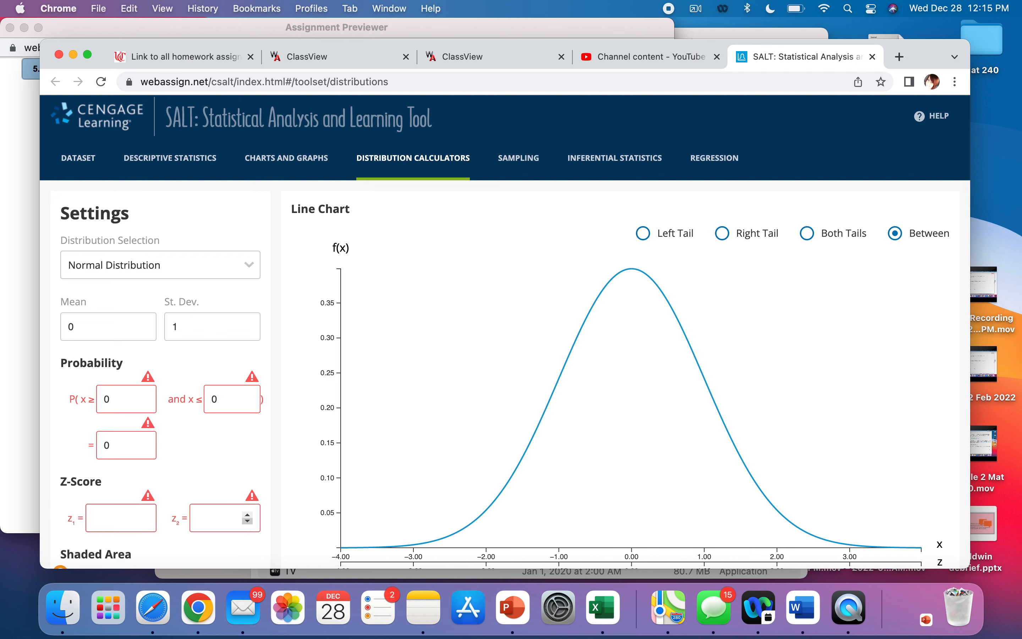
{"action": "left_click", "coordinate": [117, 518]}
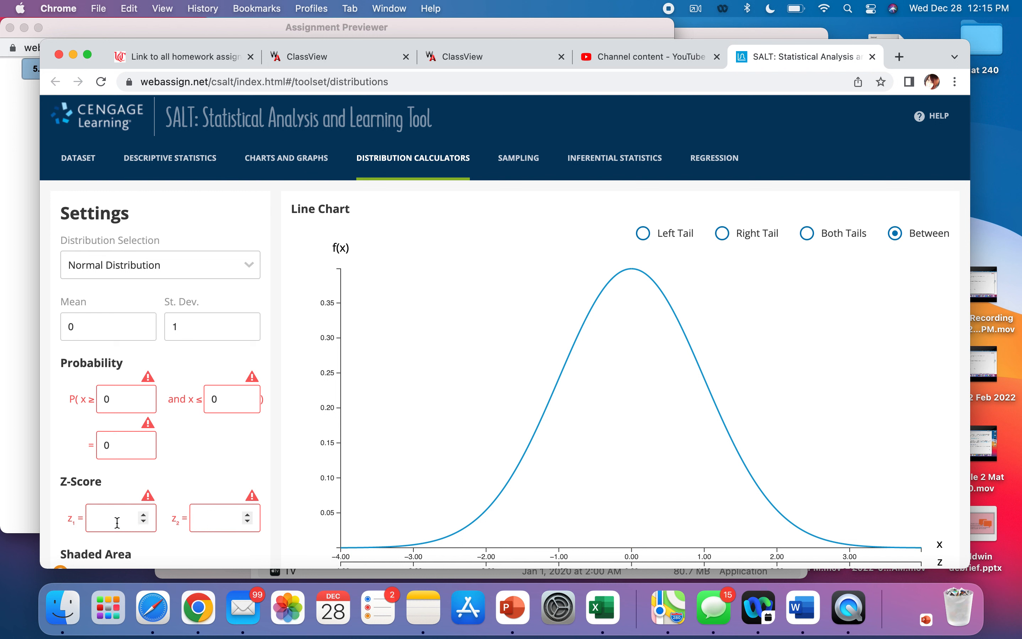
{"action": "type", "text": "0"}
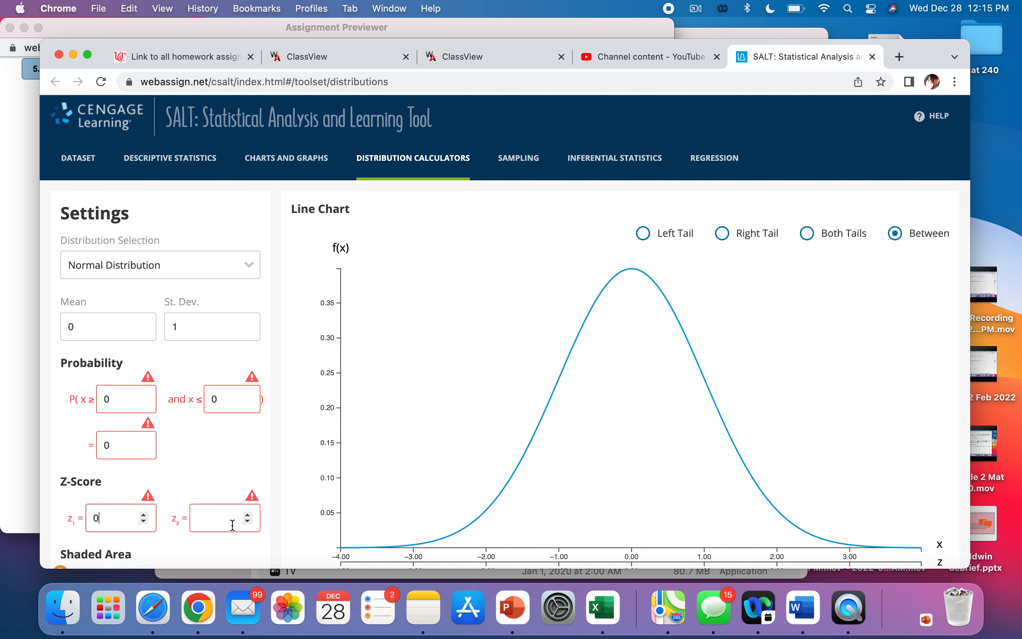
{"action": "type", "text": "1"}
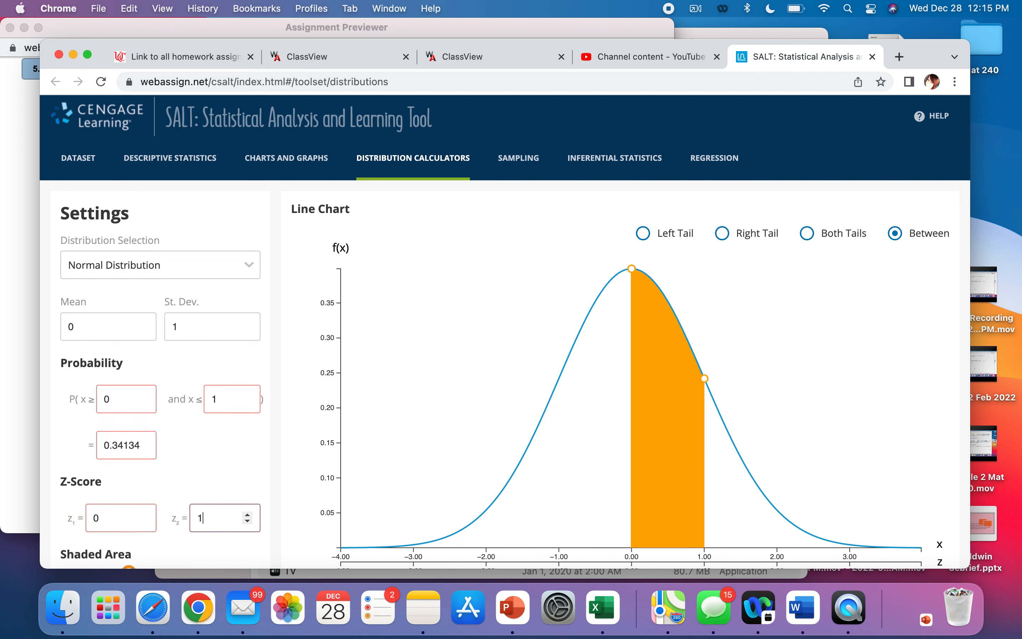
{"action": "type", "text": "1.7"}
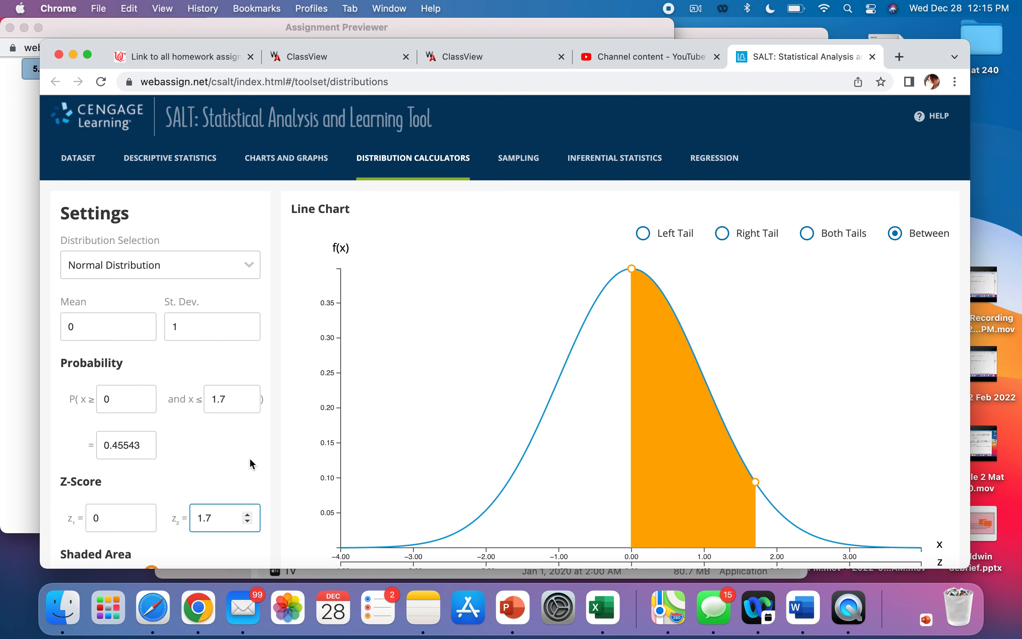
{"action": "mouse_move", "coordinate": [228, 463]}
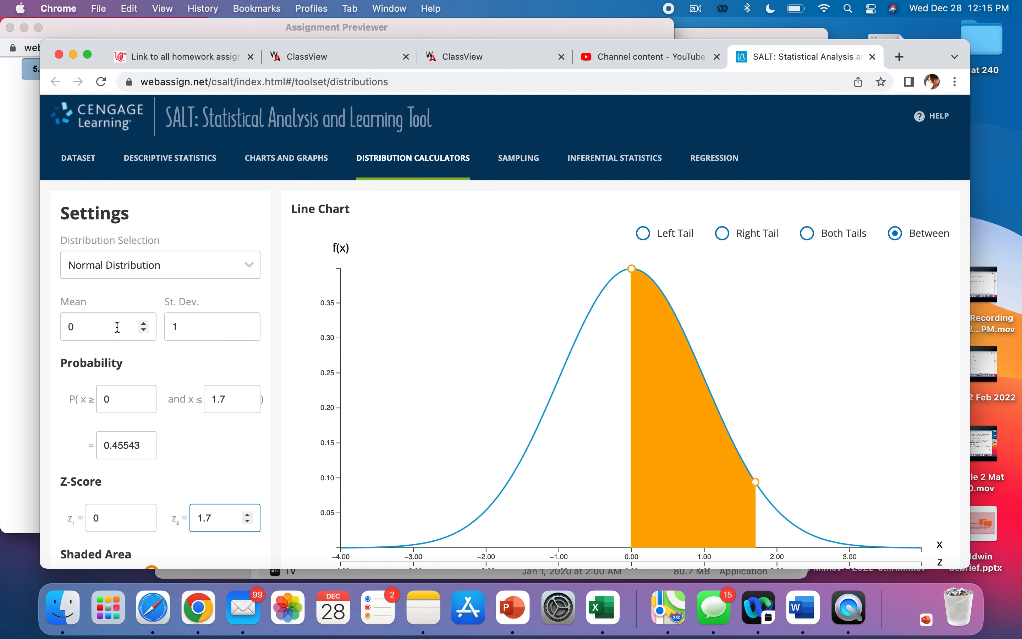
{"action": "mouse_move", "coordinate": [248, 349]}
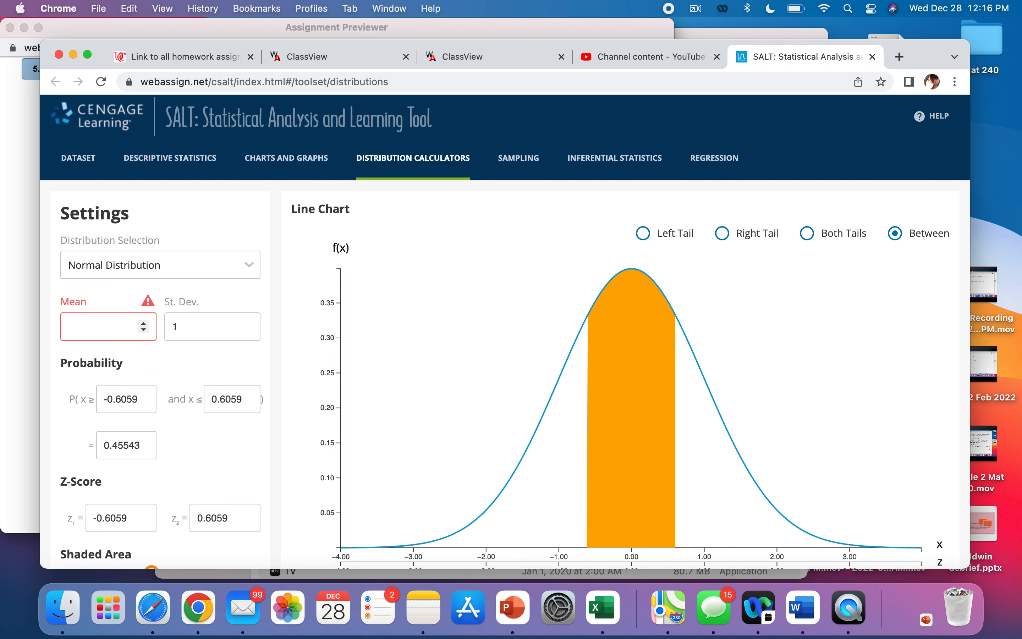
Step: Set the mean to 87 and the standard deviation to 28
{"action": "type", "text": "8"}
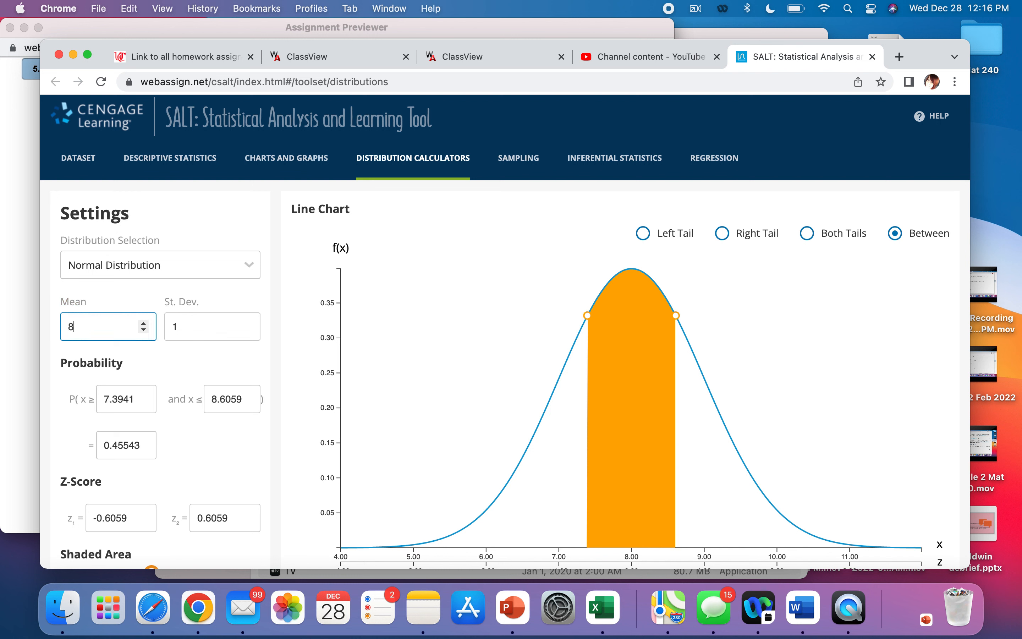
{"action": "type", "text": "7"}
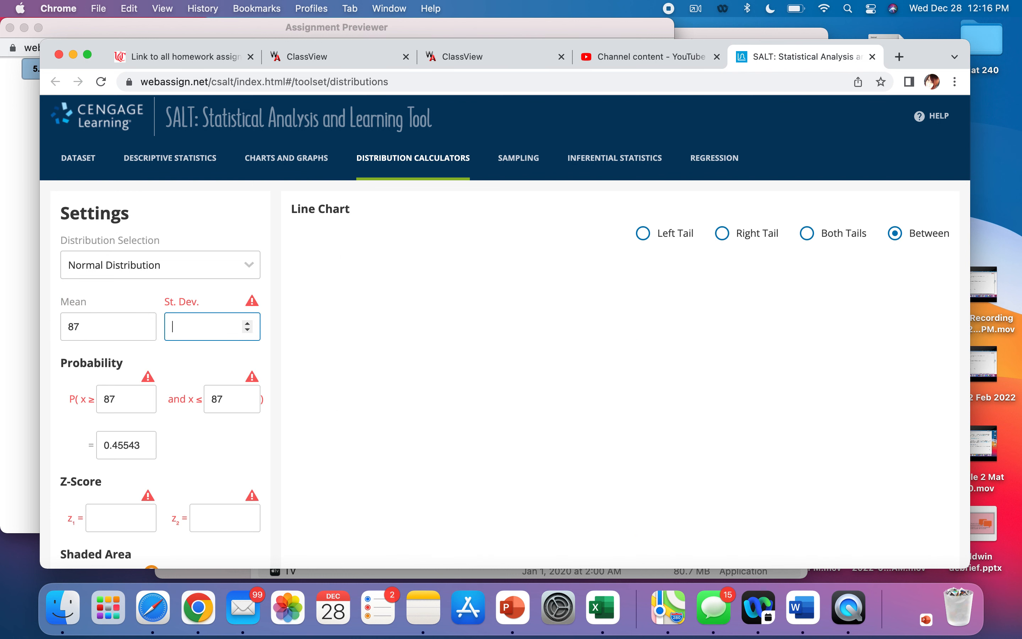
{"action": "type", "text": "28"}
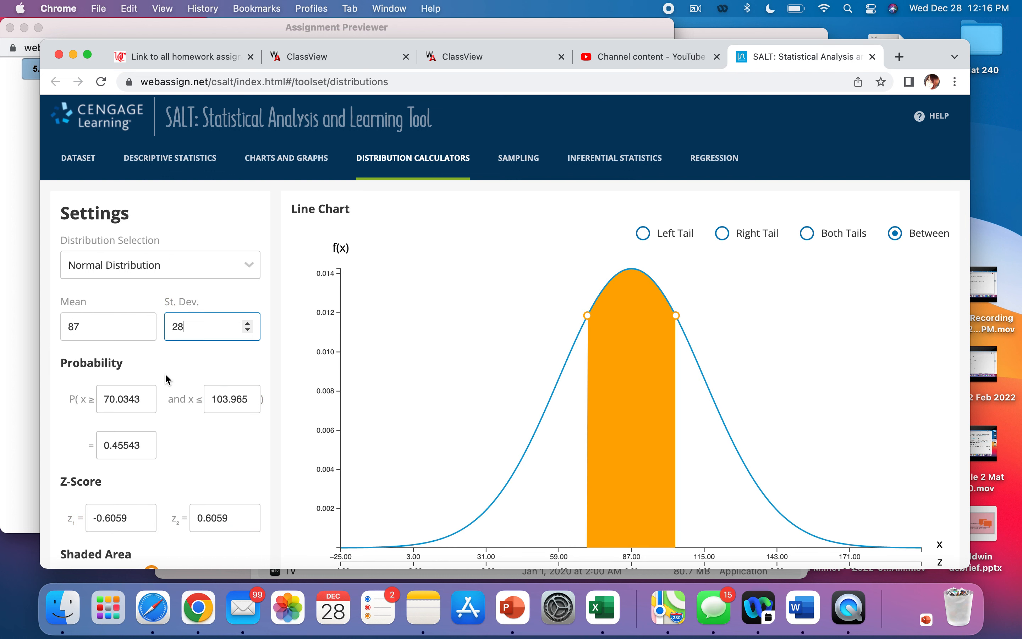
{"action": "mouse_move", "coordinate": [176, 384]}
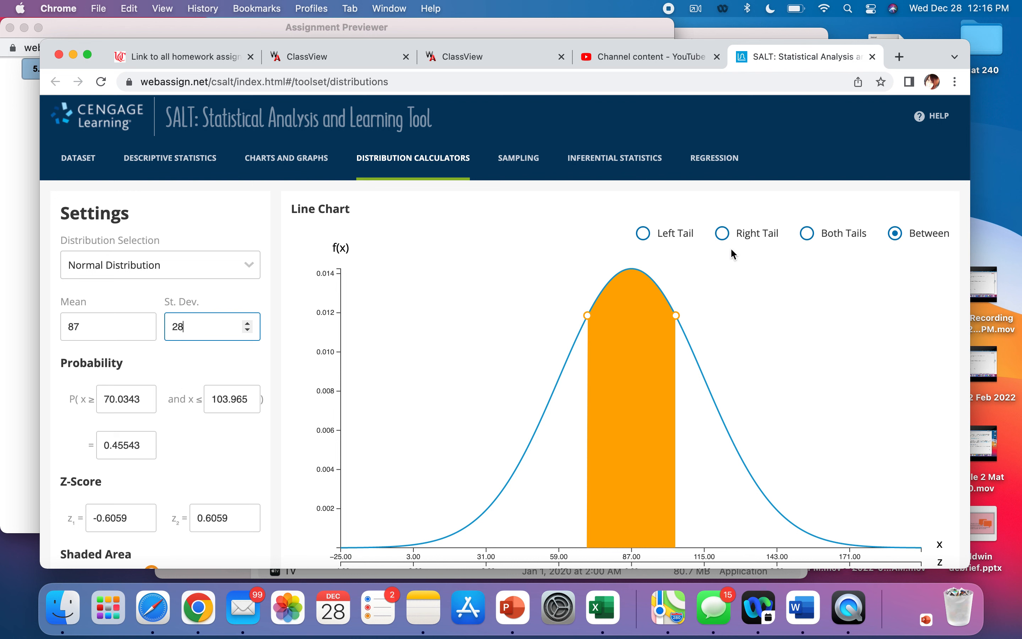
Step: Find P(x ≥ 100) = 0.32122, then show the equal left tail ending at 73.9999
{"action": "left_click", "coordinate": [721, 232]}
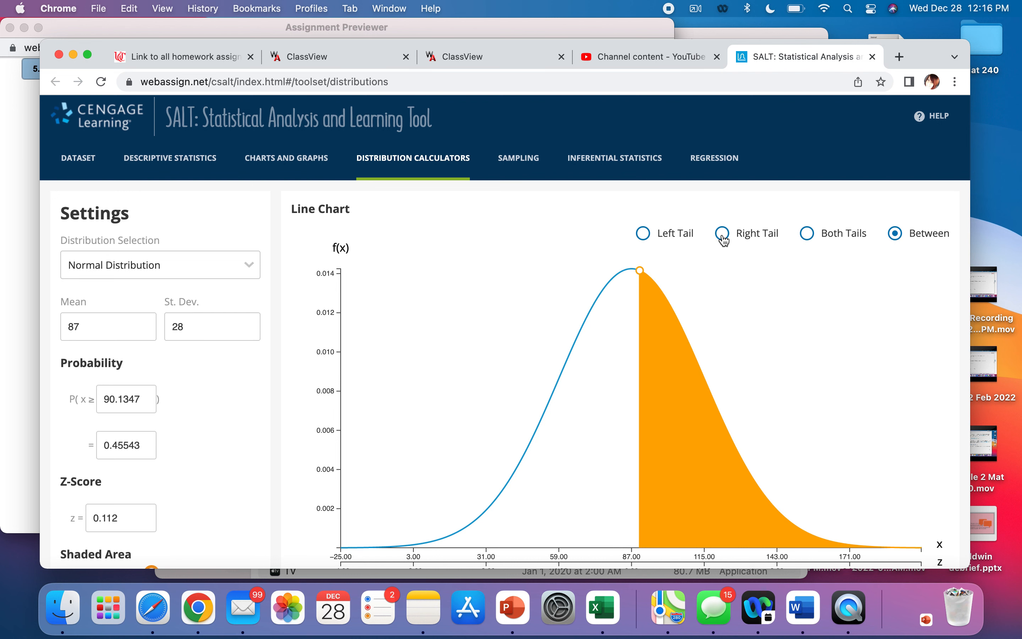
{"action": "left_click", "coordinate": [722, 233]}
{"action": "type", "text": "90.0347"}
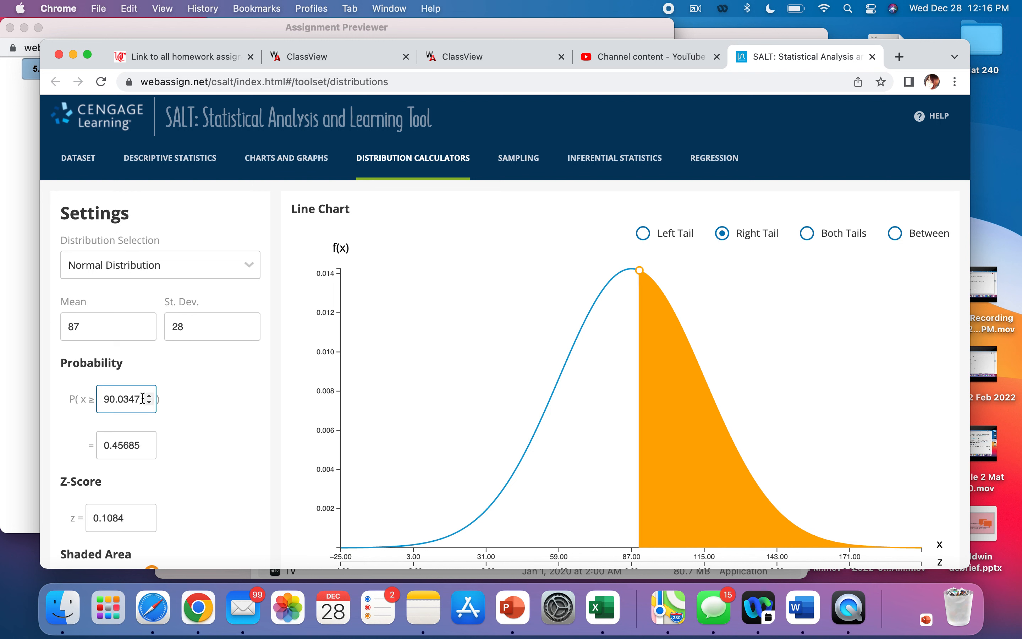
{"action": "left_click", "coordinate": [124, 399]}
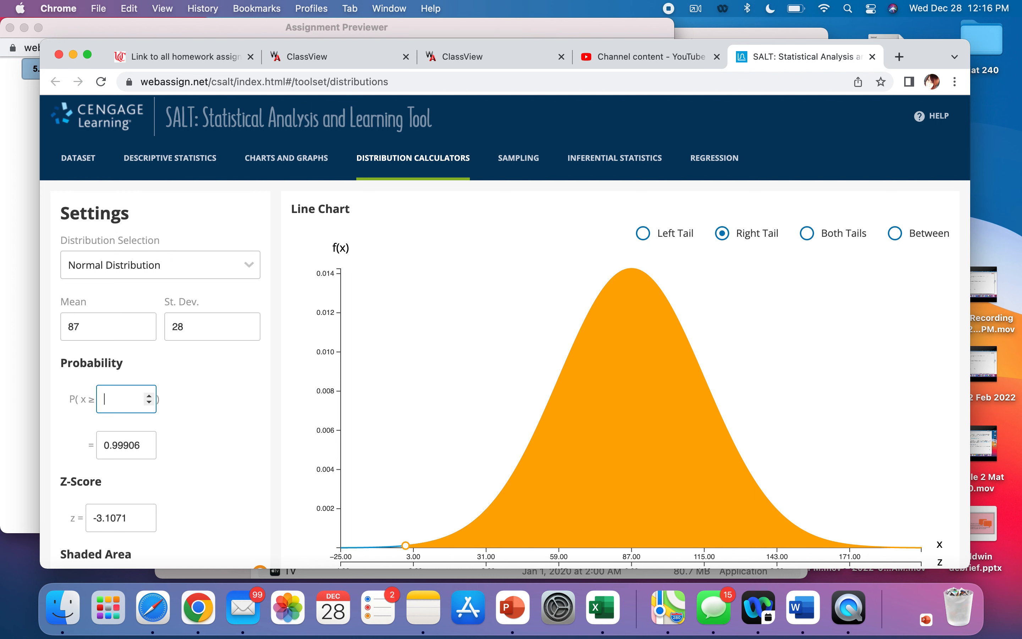
{"action": "type", "text": "6"}
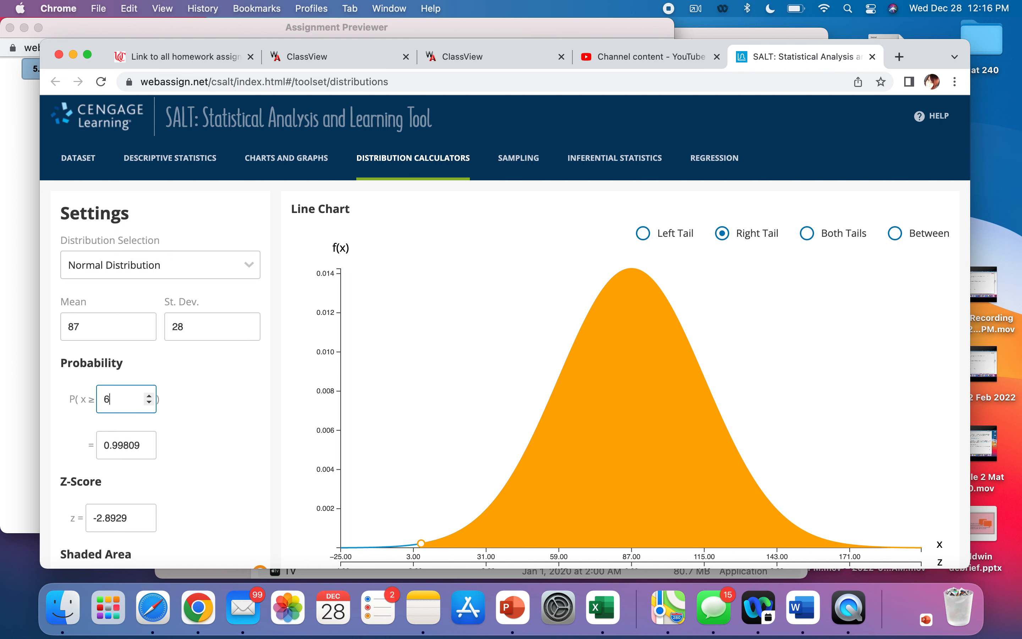
{"action": "type", "text": "0"}
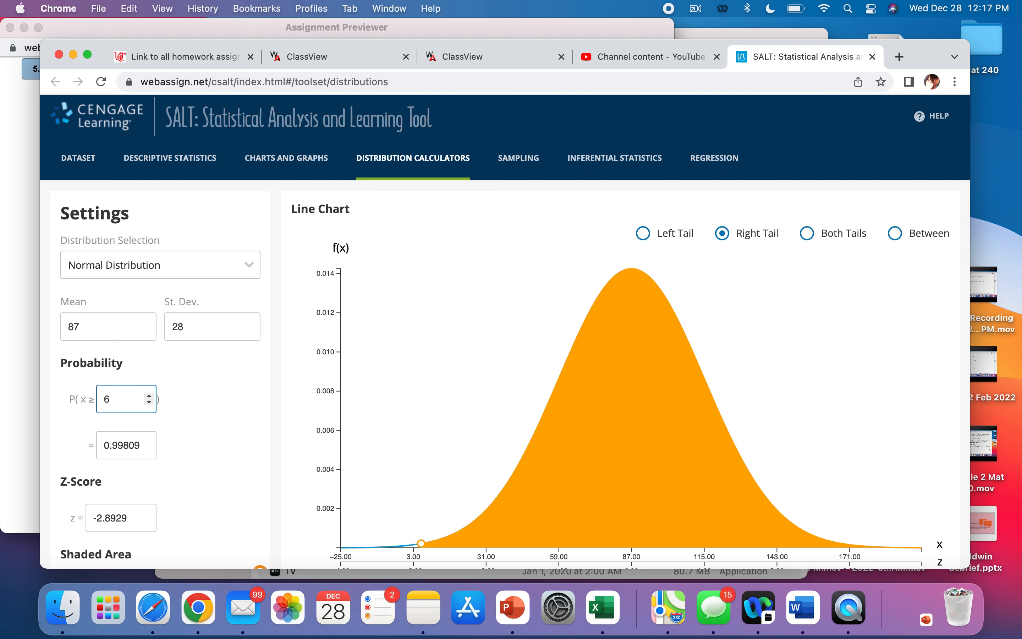
{"action": "type", "text": "100"}
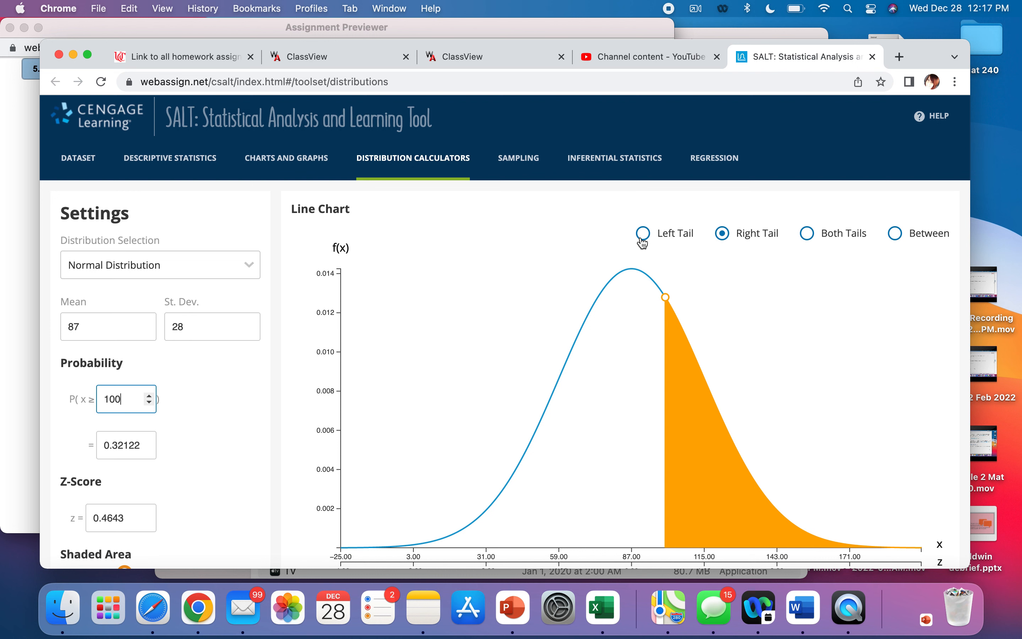
{"action": "left_click", "coordinate": [642, 233]}
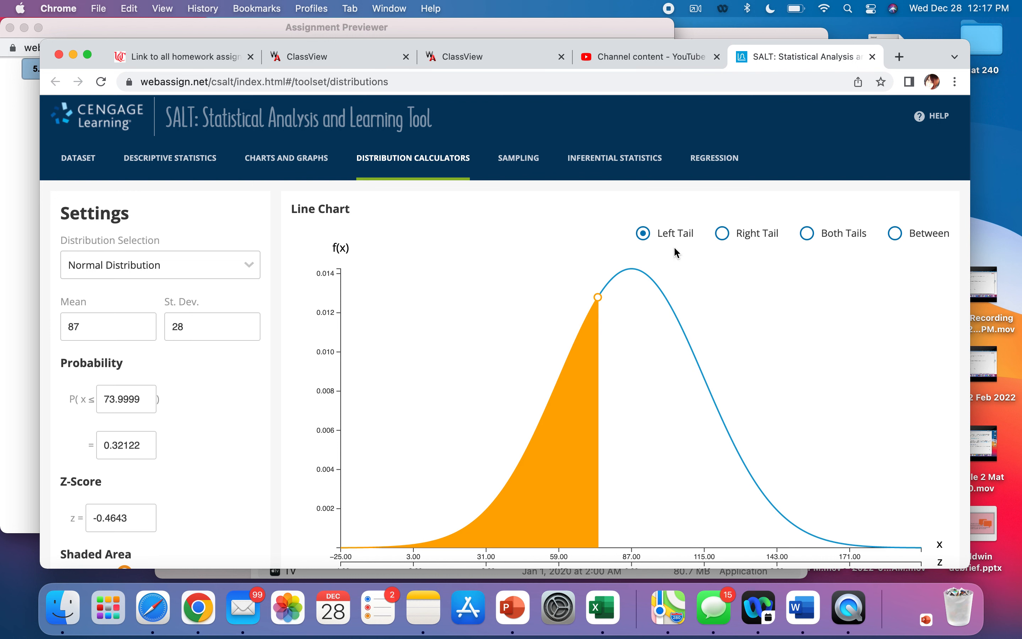
{"action": "mouse_move", "coordinate": [701, 281]}
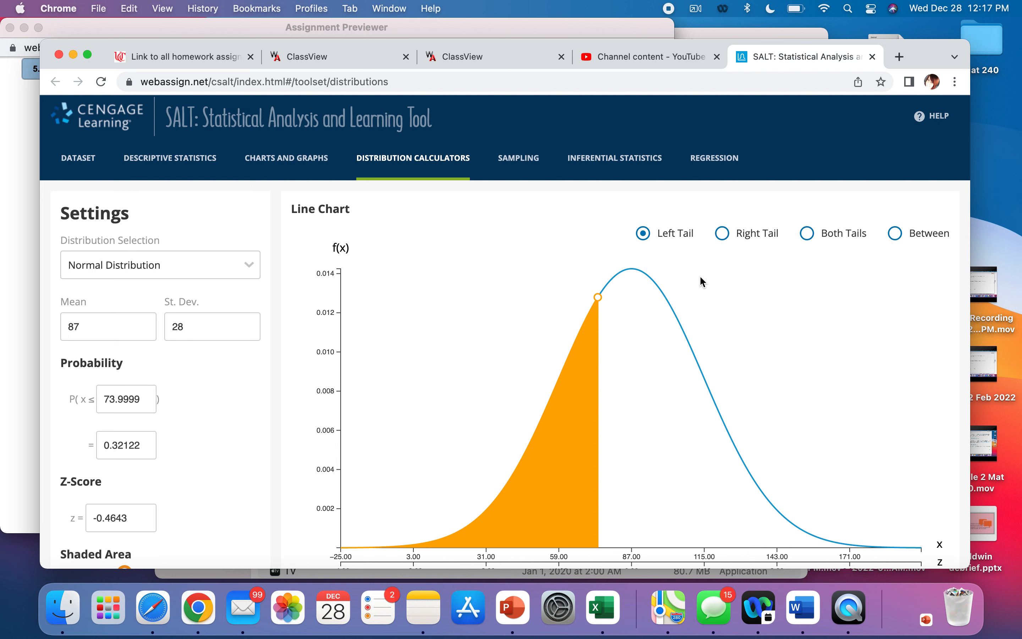
Step: Shade between 70 and 80 to read probability 0.12942
{"action": "left_click", "coordinate": [895, 233]}
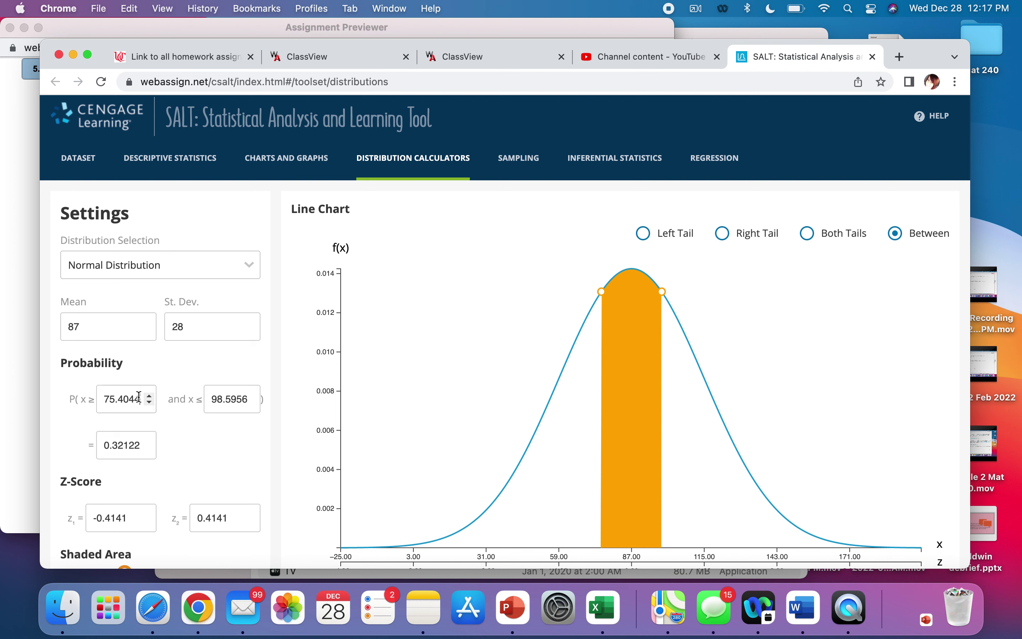
{"action": "type", "text": "75"}
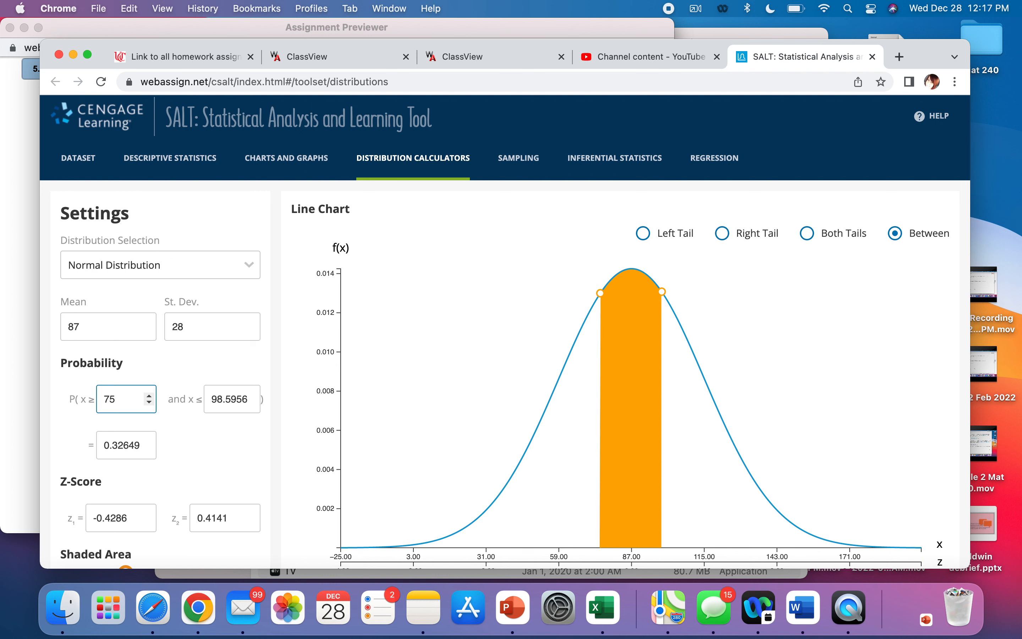
{"action": "type", "text": "70"}
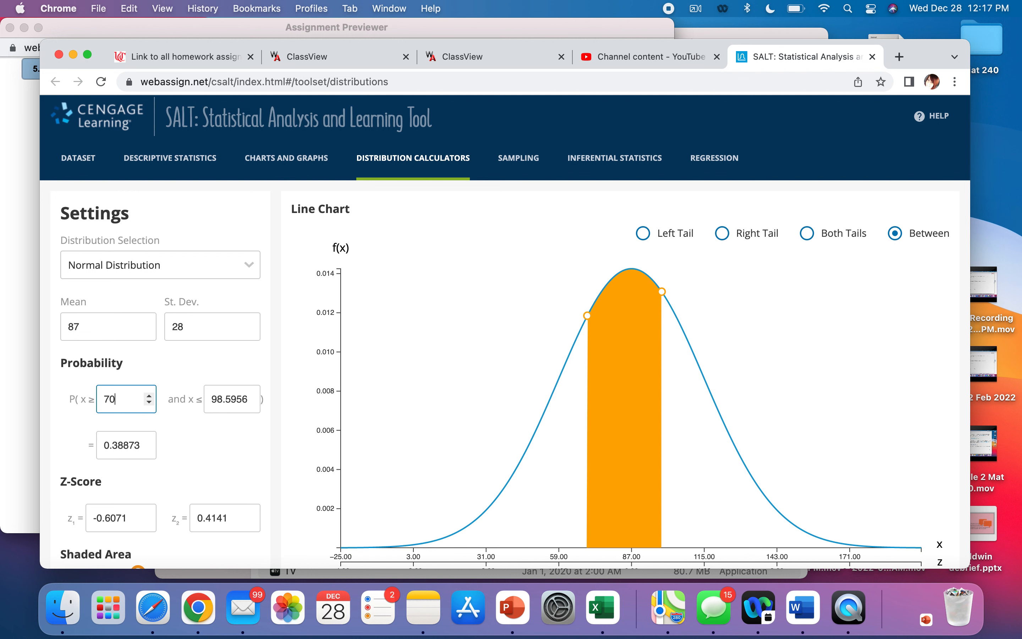
{"action": "left_click", "coordinate": [229, 399]}
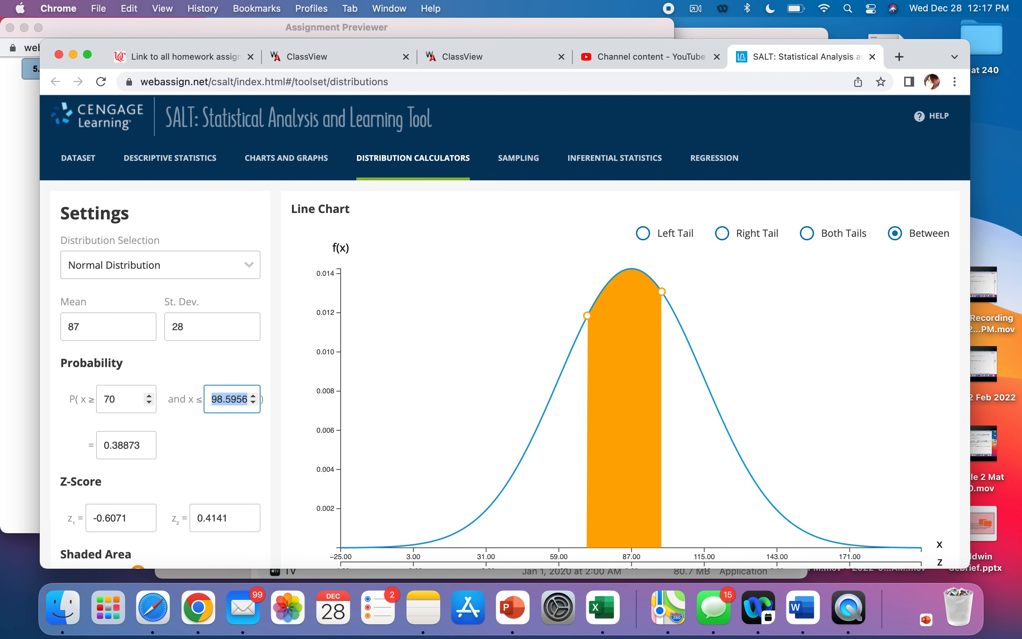
{"action": "type", "text": "80"}
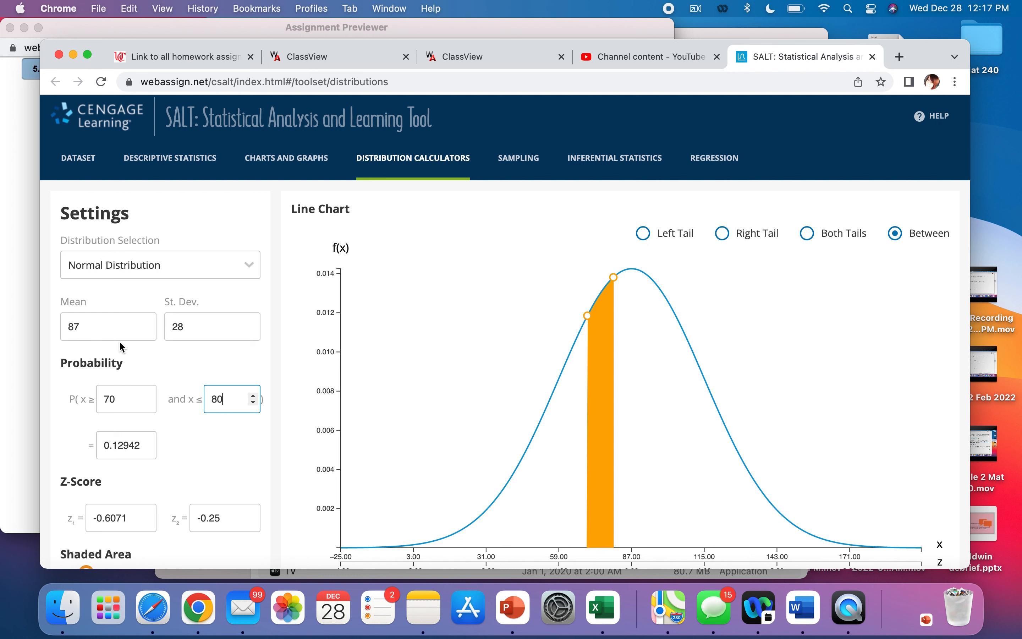
{"action": "mouse_move", "coordinate": [208, 348]}
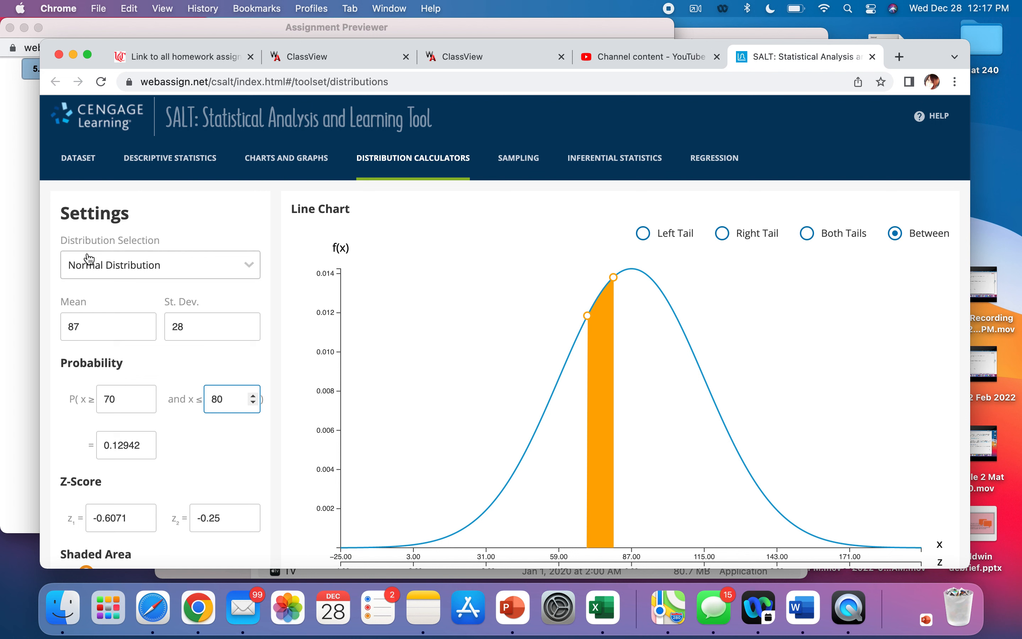
Step: Set the mean to 45 and the standard deviation to 9
{"action": "left_click", "coordinate": [103, 326]}
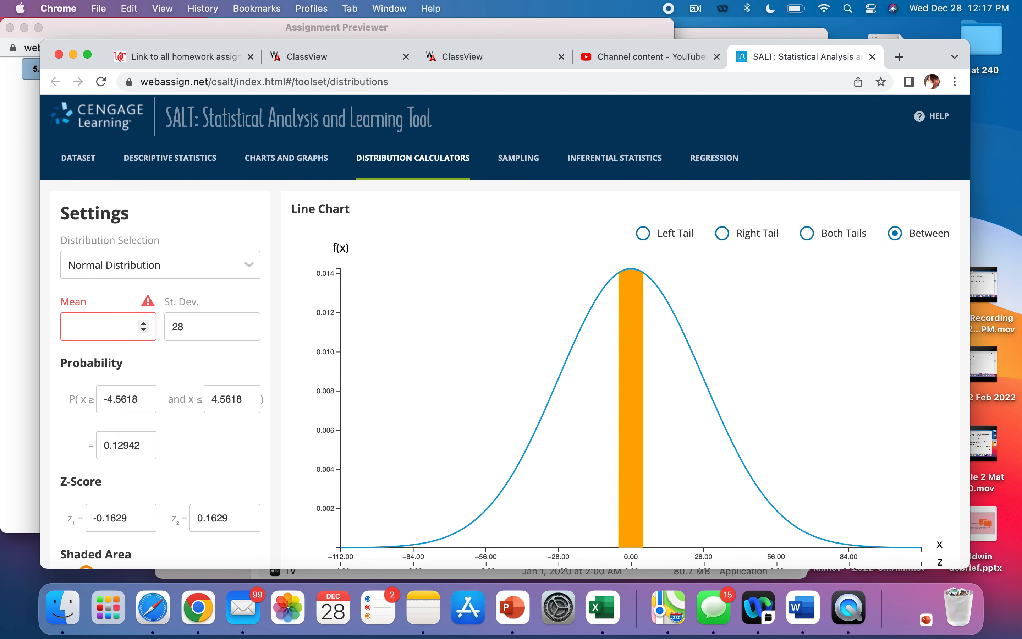
{"action": "type", "text": "45"}
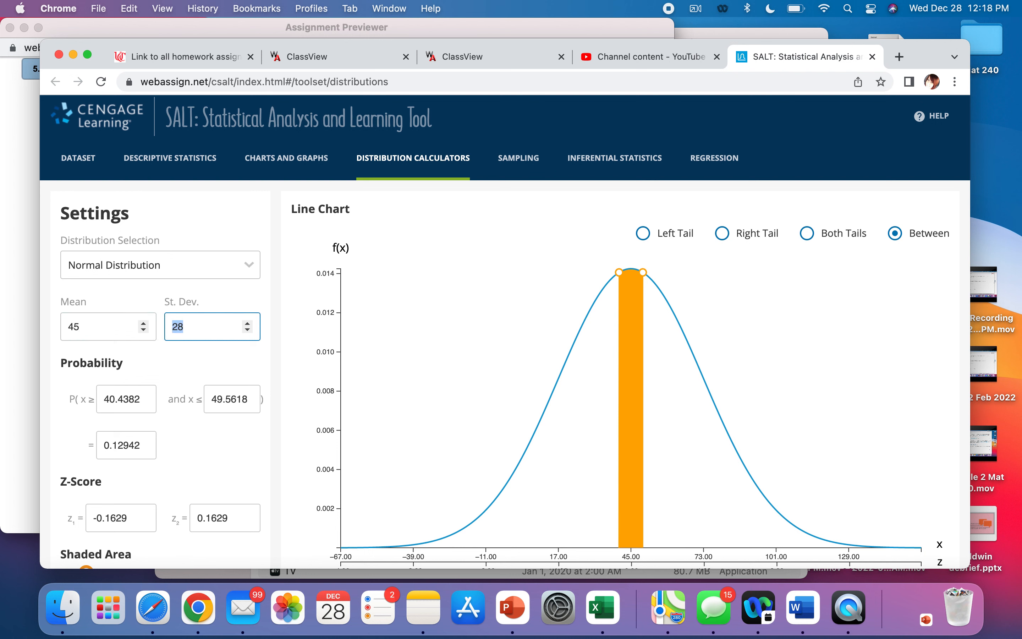
{"action": "type", "text": "9"}
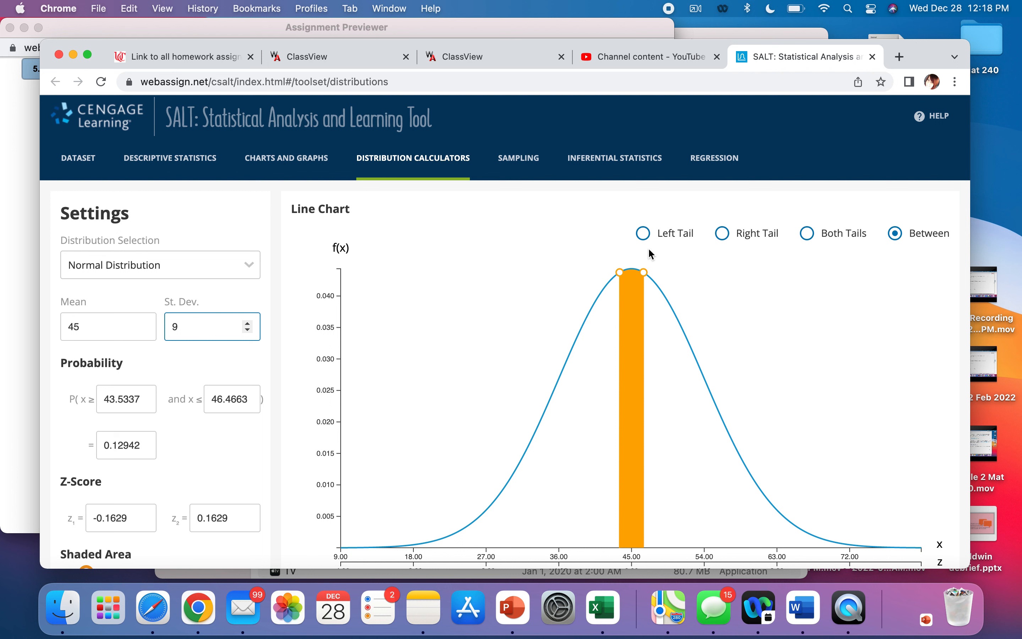
Step: Shade the left tail and try cutoff x ≤ 30, giving probability 0.04779 (z = −1.6667)
{"action": "left_click", "coordinate": [642, 233]}
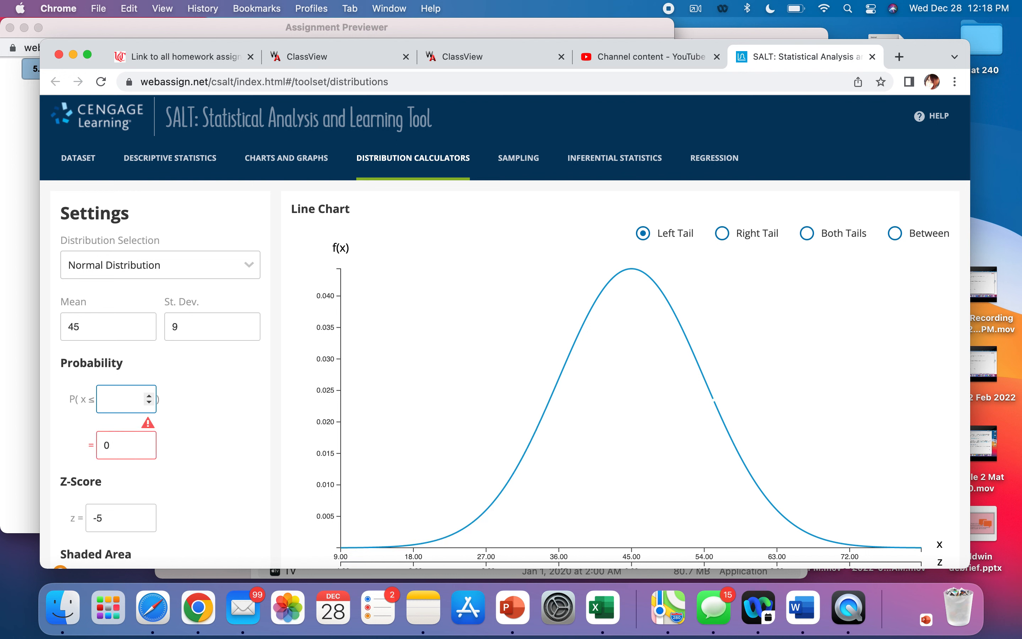
{"action": "type", "text": "30"}
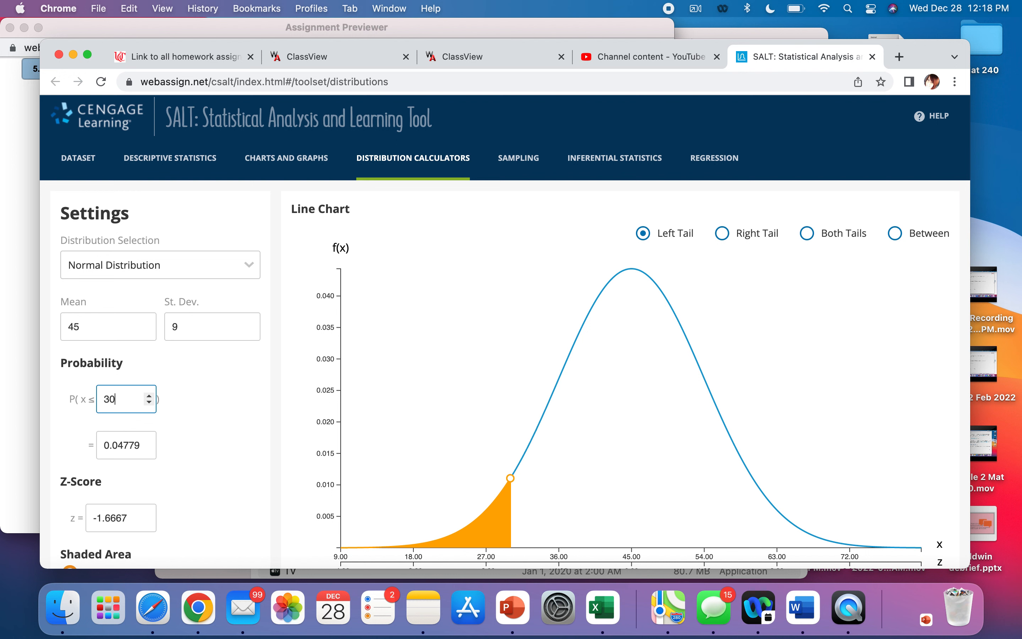
{"action": "mouse_move", "coordinate": [116, 332]}
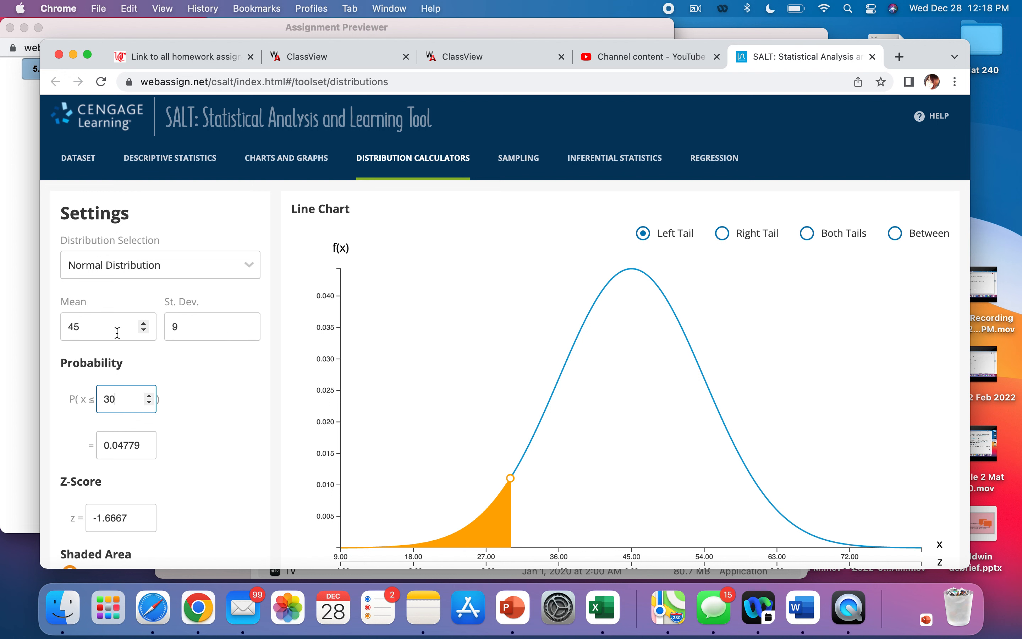
{"action": "mouse_move", "coordinate": [198, 397]}
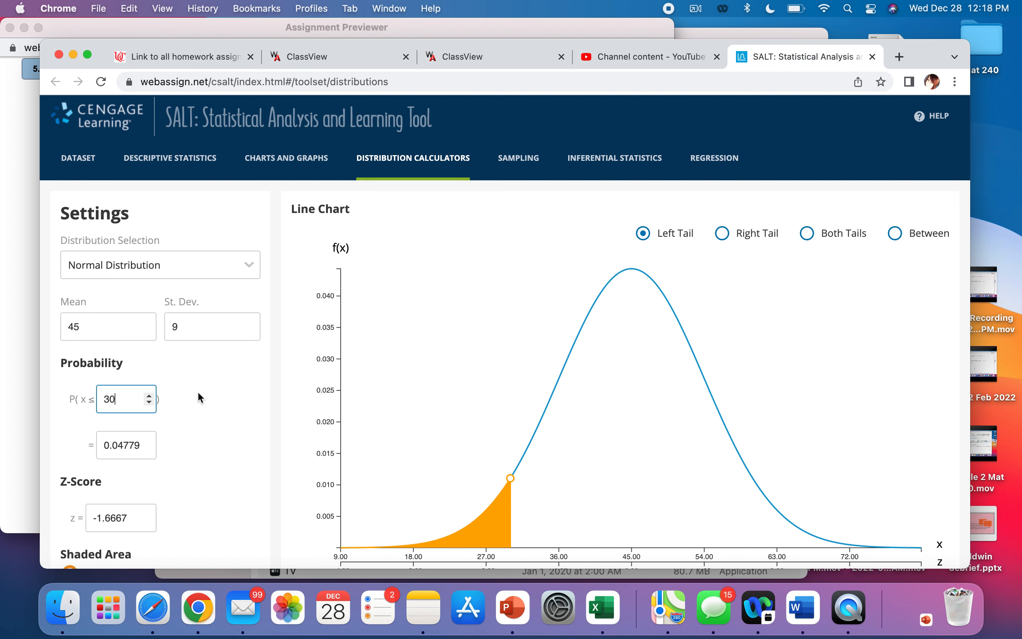
{"action": "mouse_move", "coordinate": [113, 470]}
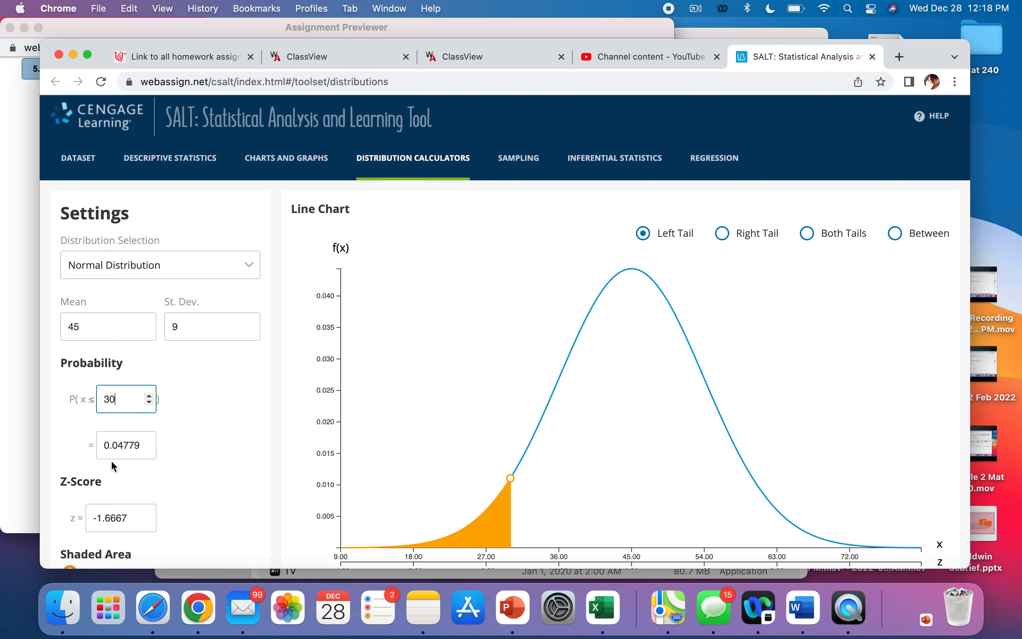
{"action": "mouse_move", "coordinate": [144, 456]}
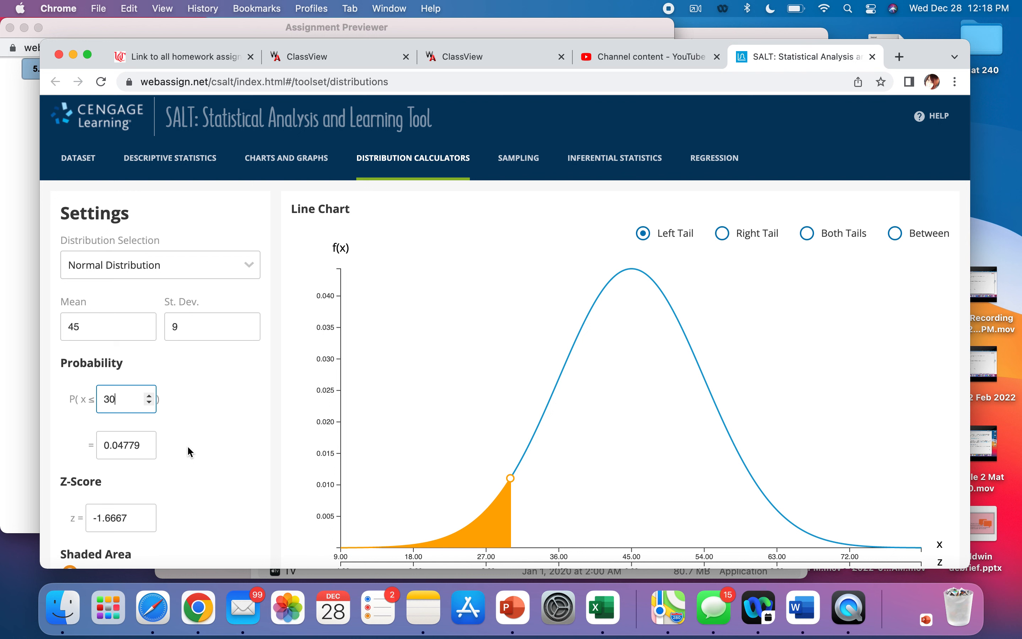
{"action": "mouse_move", "coordinate": [241, 418]}
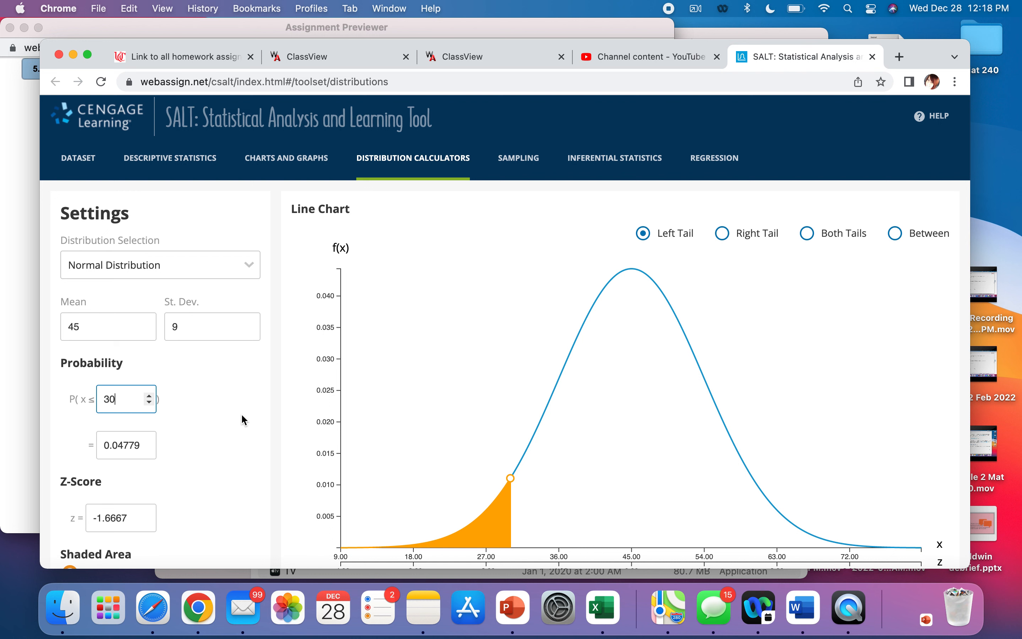
{"action": "mouse_move", "coordinate": [202, 399]}
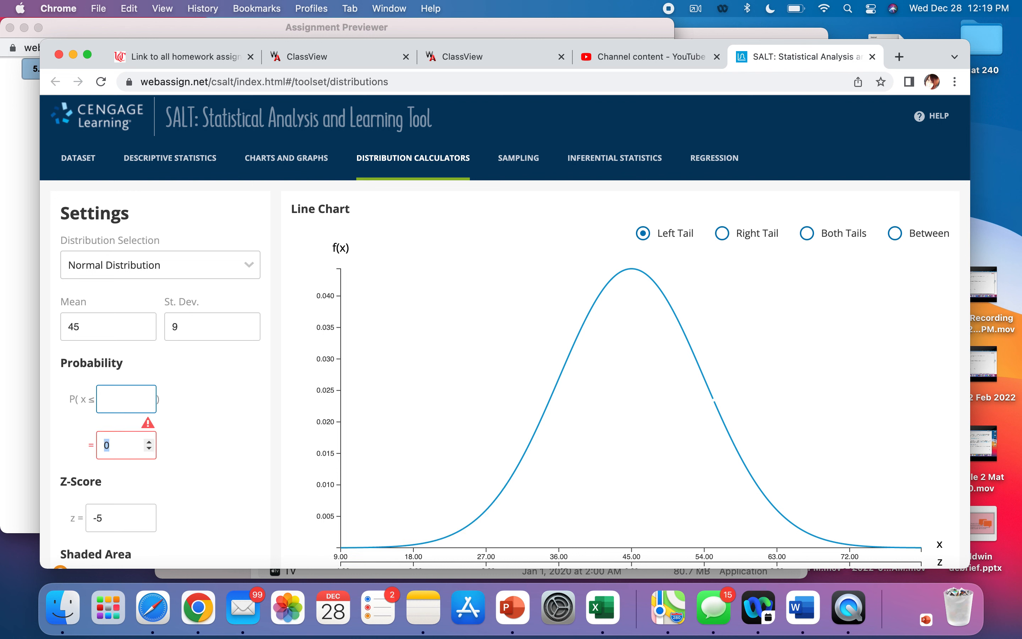
Step: Enter left-tail probability 0.08 to get cutoff x = 32.3544 (z = −1.4051)
{"action": "type", "text": "6.616"}
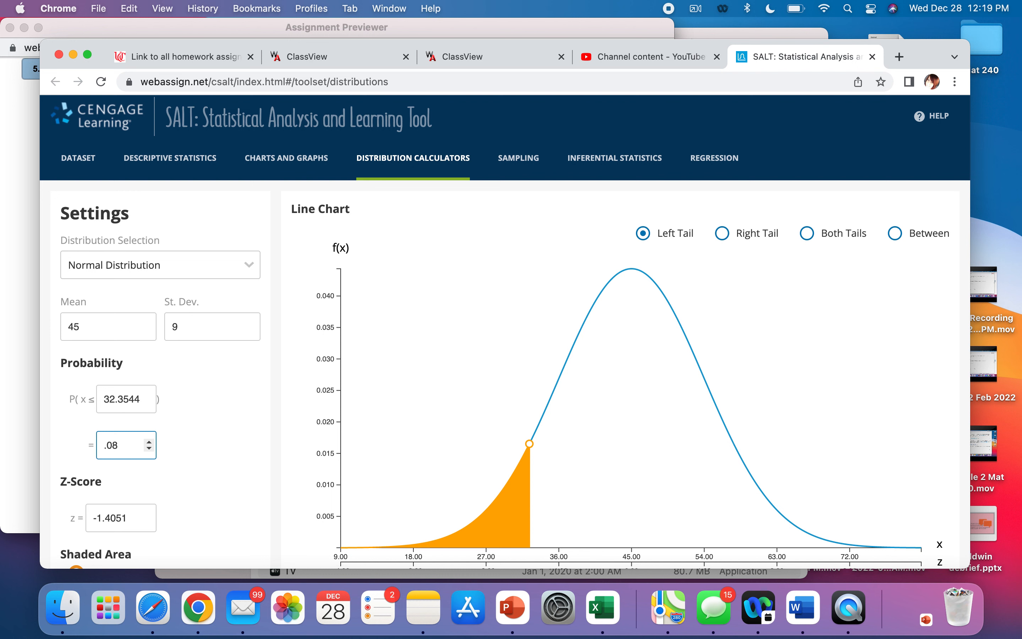
{"action": "mouse_move", "coordinate": [492, 526]}
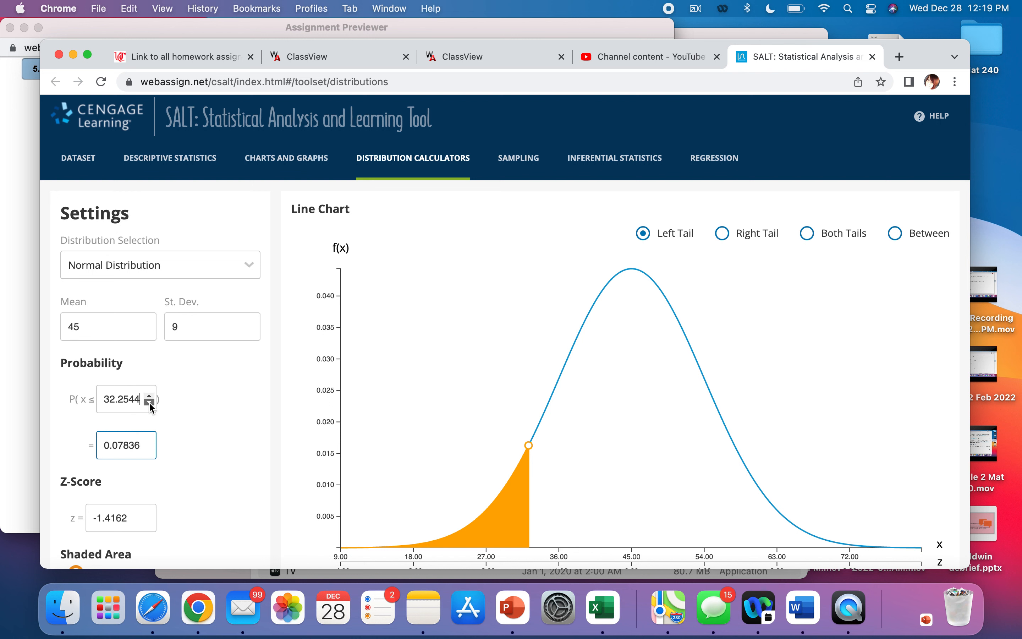
{"action": "type", "text": "3"}
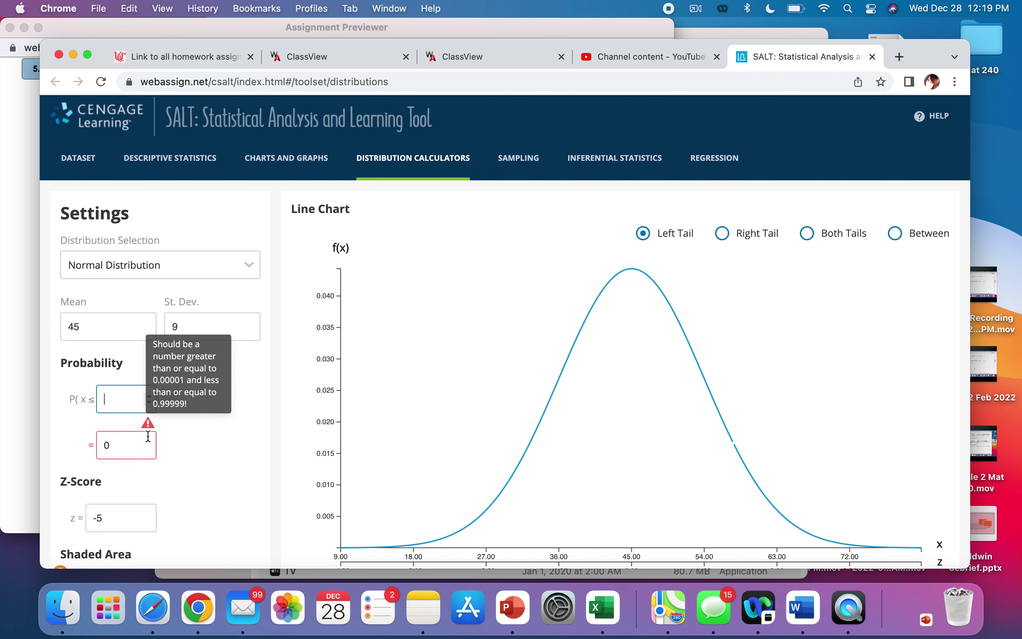
{"action": "left_click", "coordinate": [120, 445]}
{"action": "type", "text": ".08"}
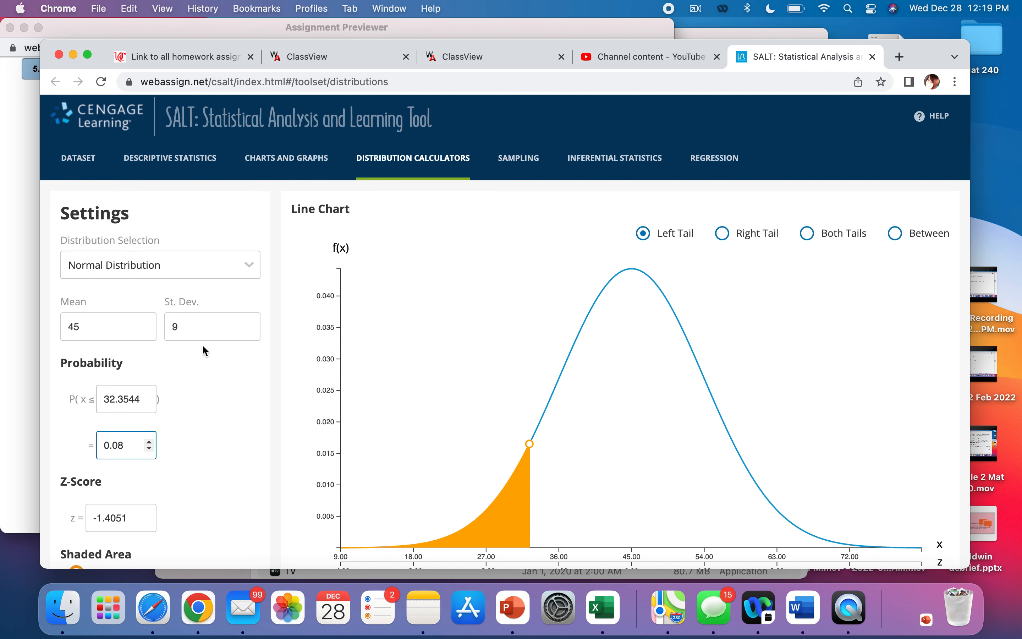
{"action": "mouse_move", "coordinate": [135, 427]}
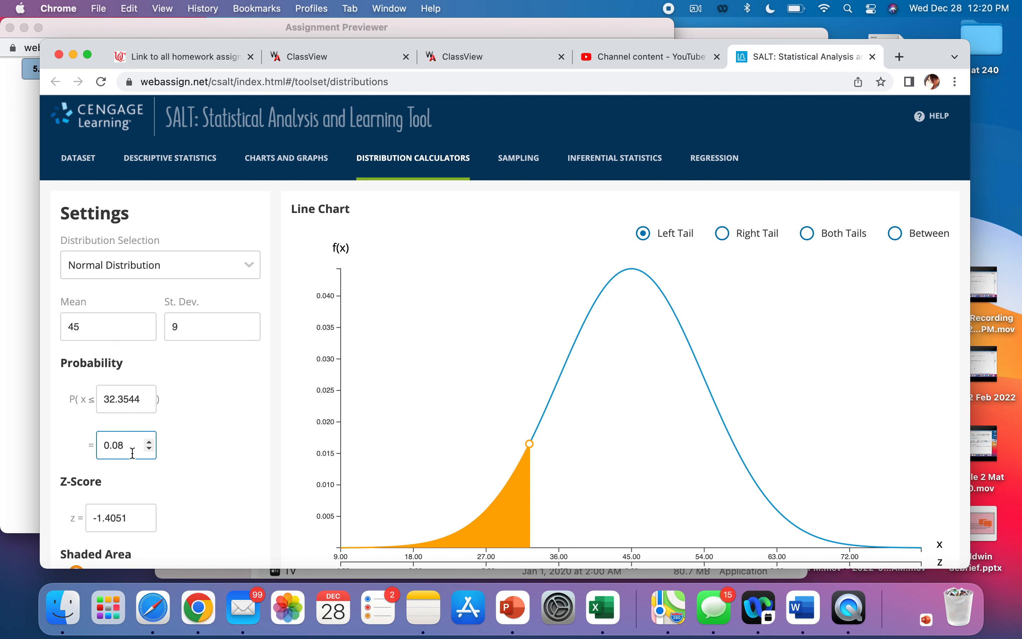
{"action": "mouse_move", "coordinate": [541, 398]}
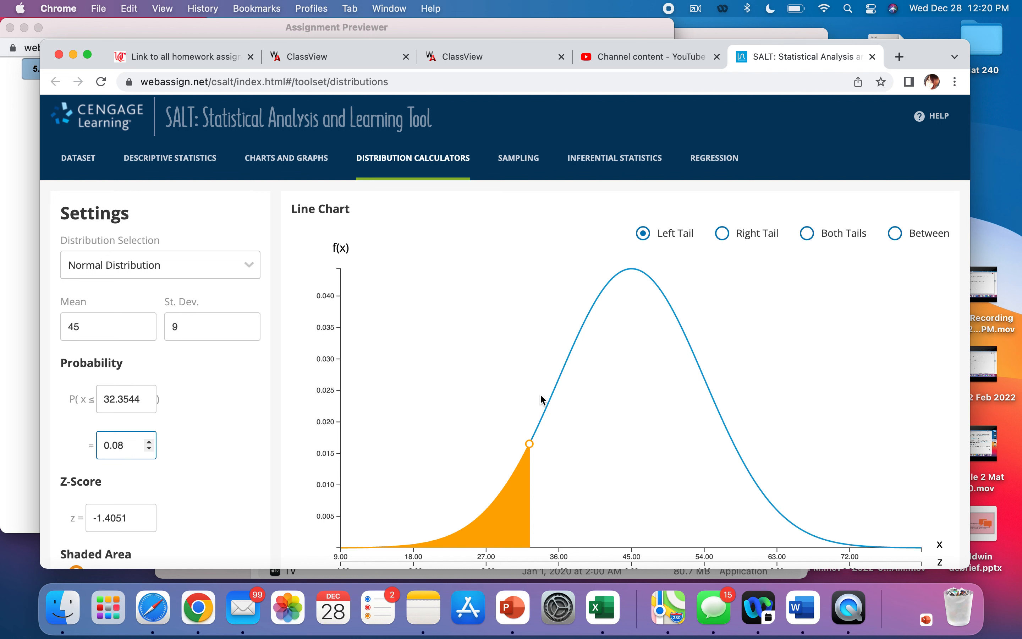
{"action": "mouse_move", "coordinate": [518, 524]}
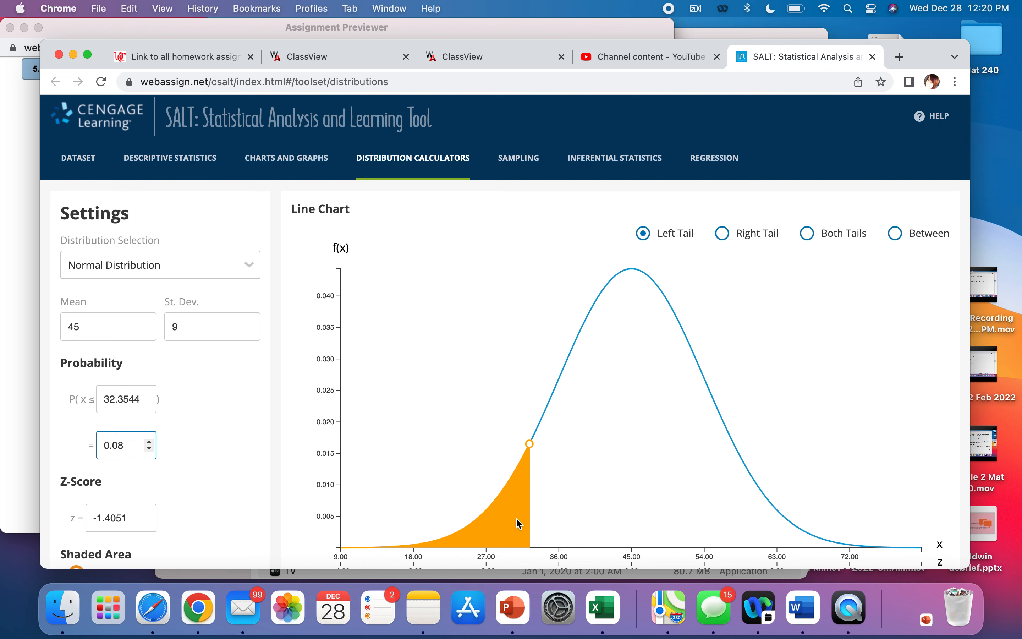